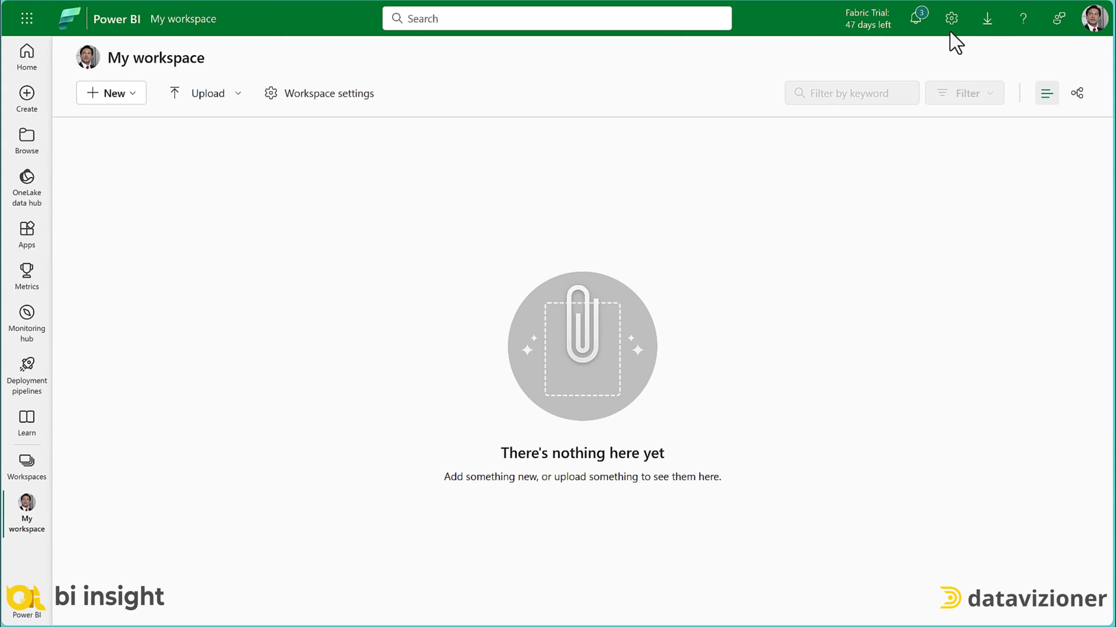
mouse_move(782, 324)
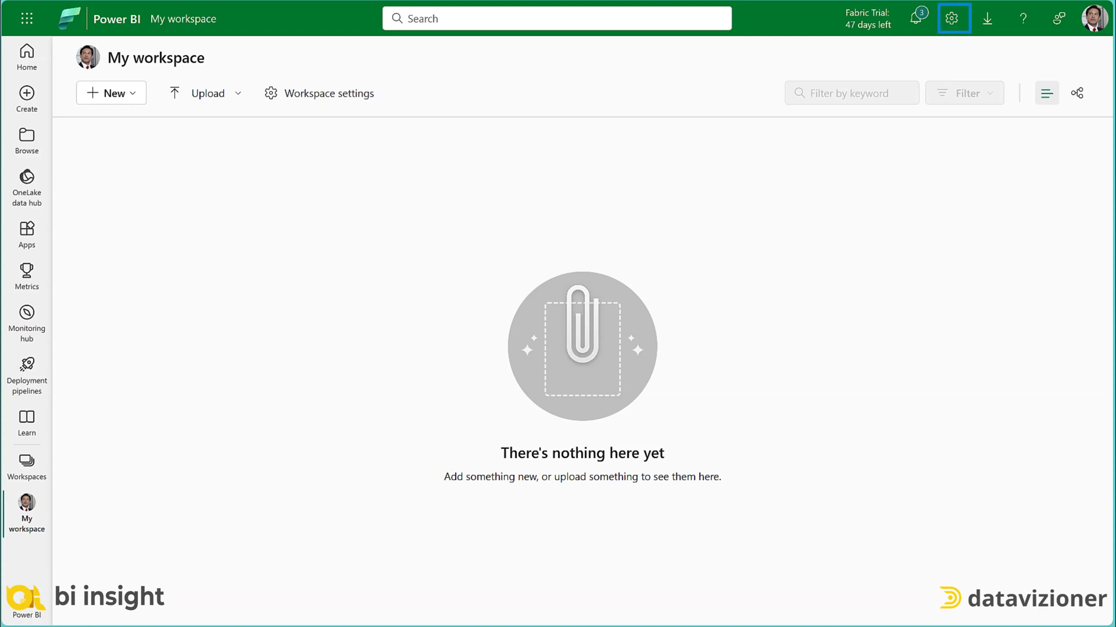
mouse_move(951, 18)
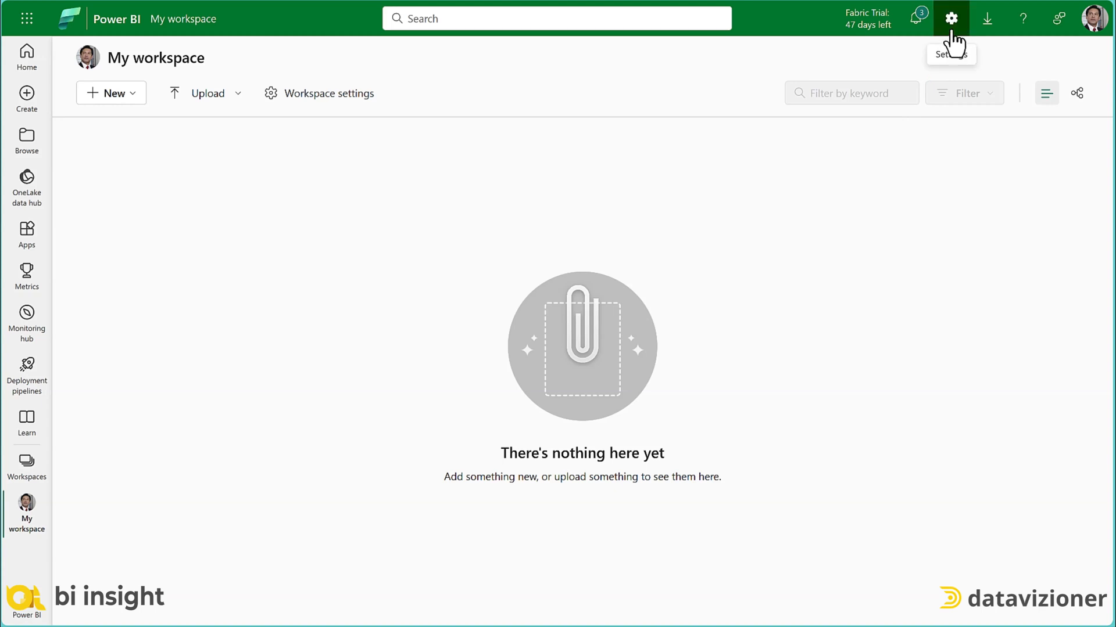
Open Manage connections and gateways from the Settings gear
left_click(950, 18)
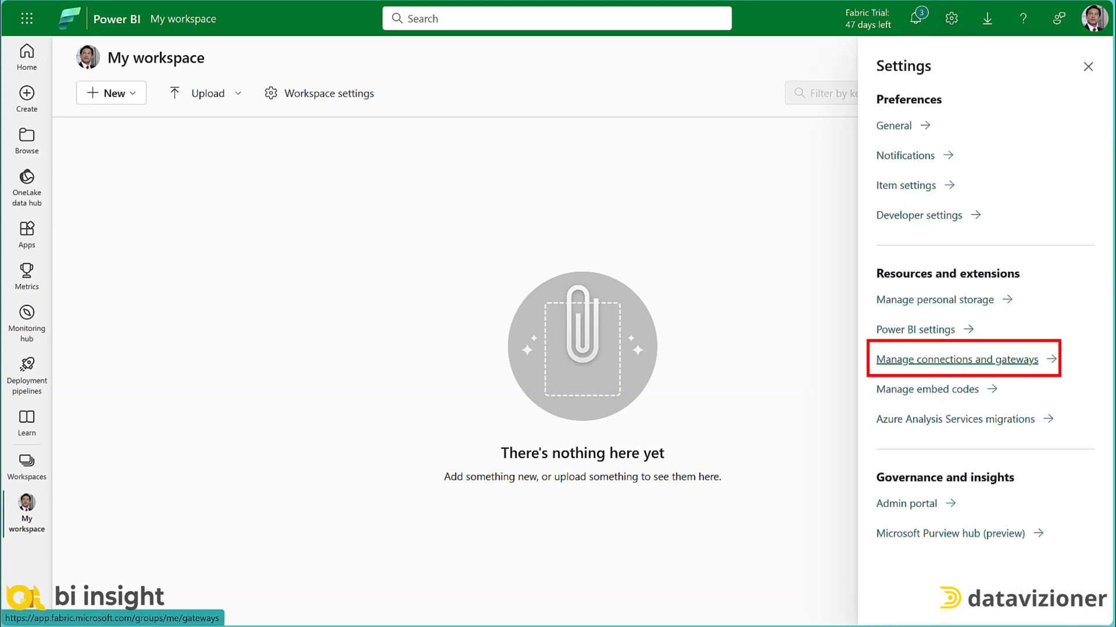
left_click(960, 359)
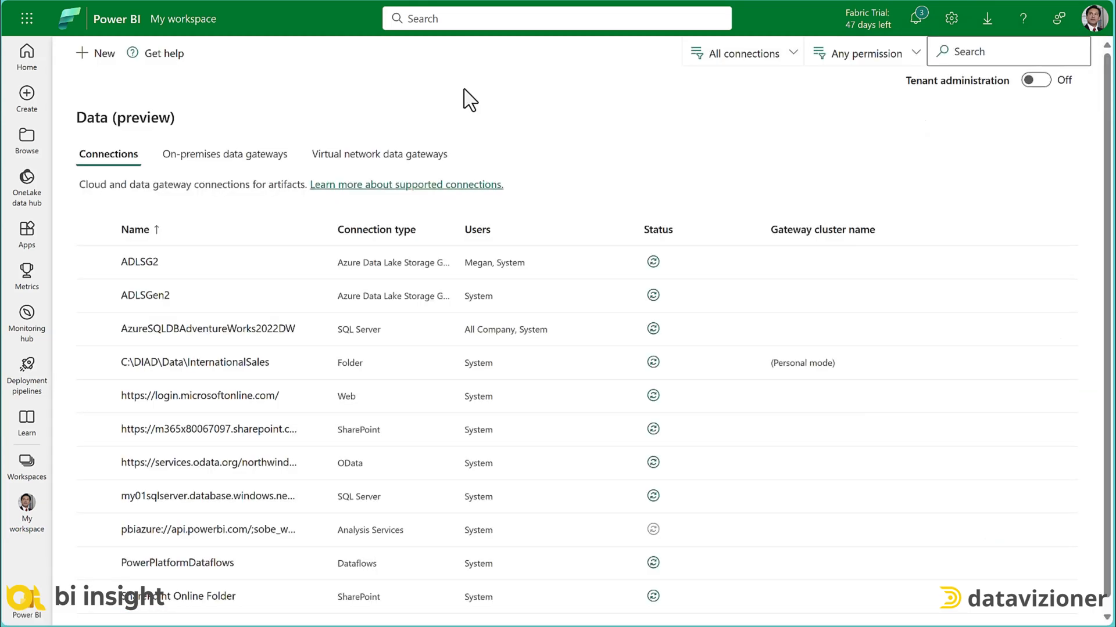
mouse_move(241, 142)
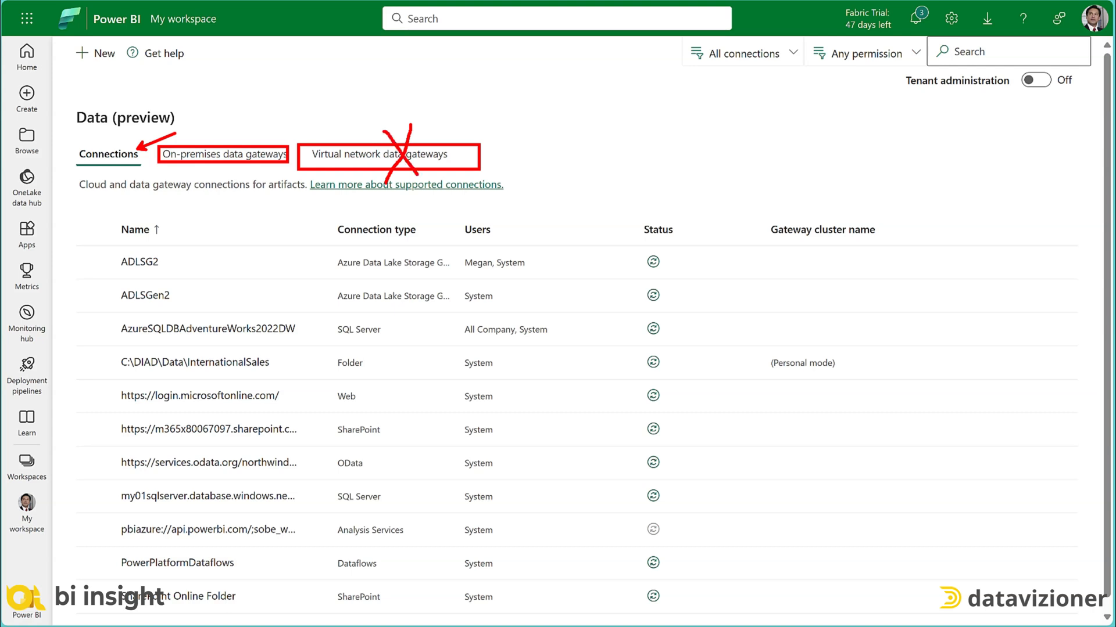
mouse_move(586, 329)
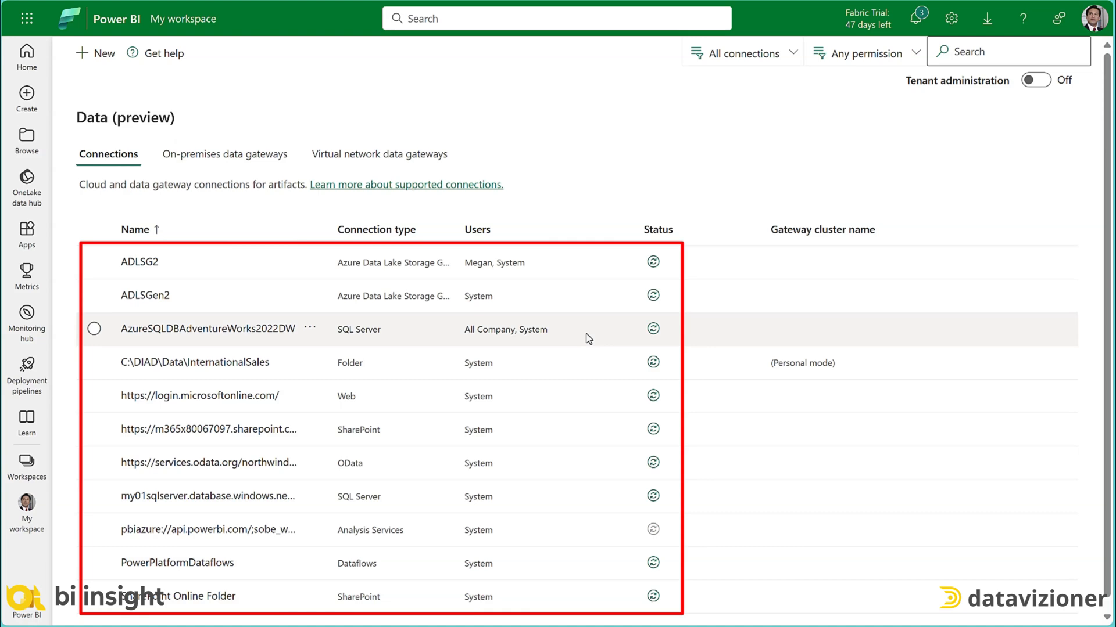
Refresh the connection statuses on the Connections tab to see which are online
left_click(652, 262)
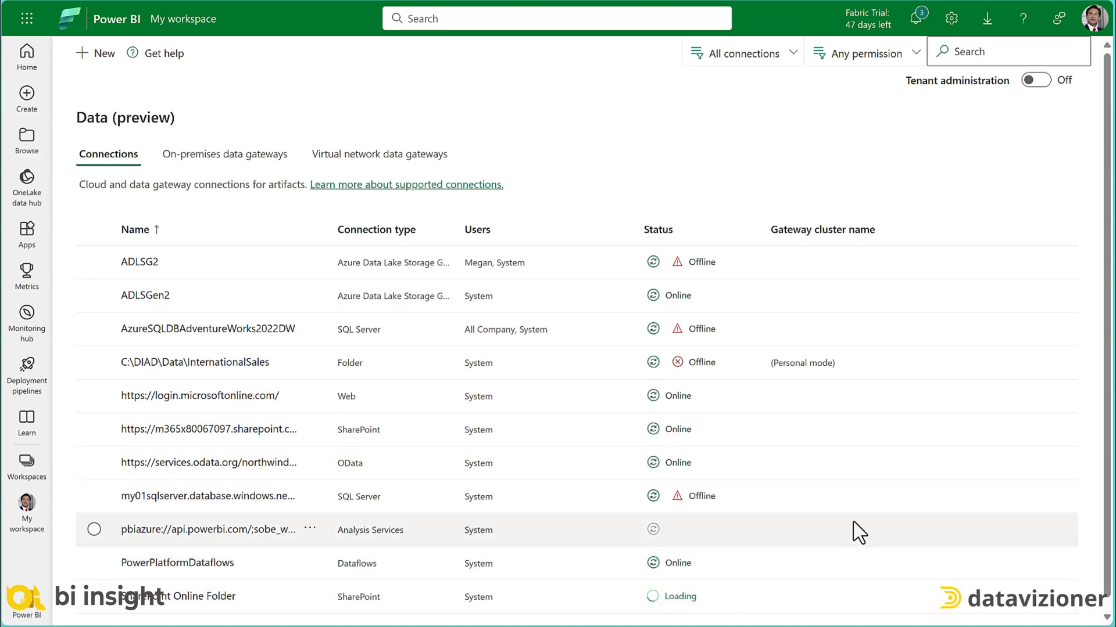
mouse_move(697, 362)
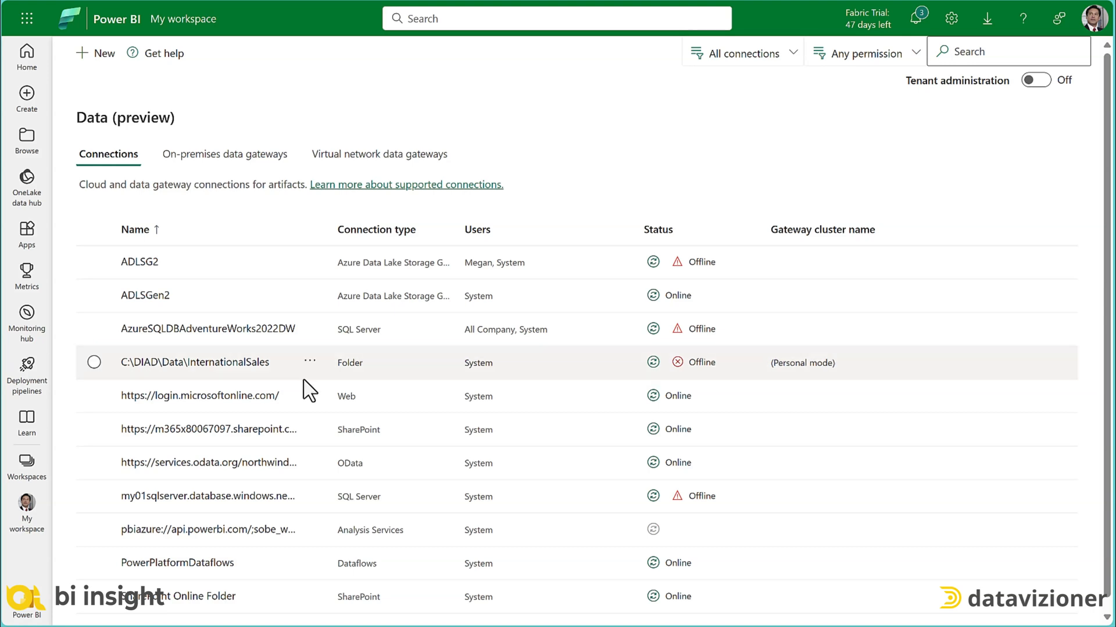
Remove the offline C:\DIAD\Data\InternationalSales connection and switch Tenant administration on
left_click(308, 362)
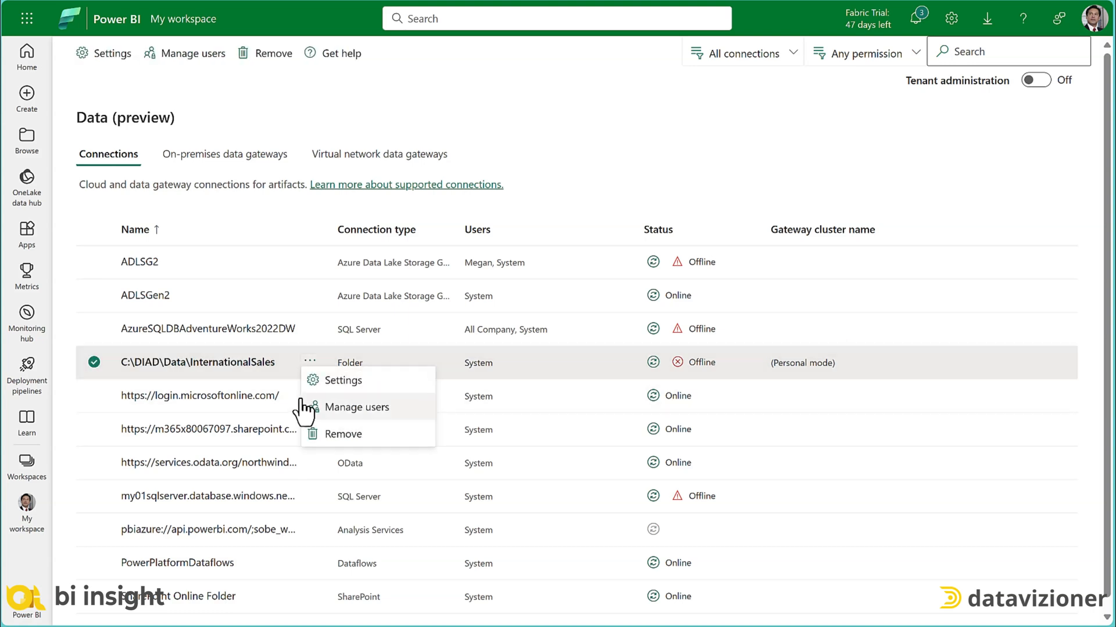
left_click(343, 434)
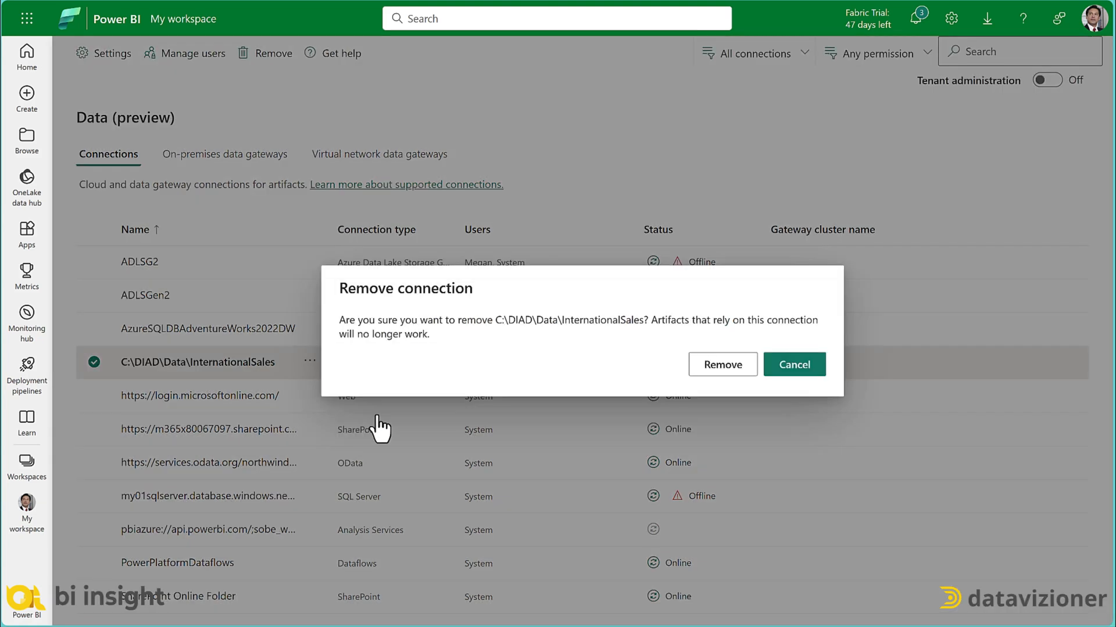
mouse_move(679, 364)
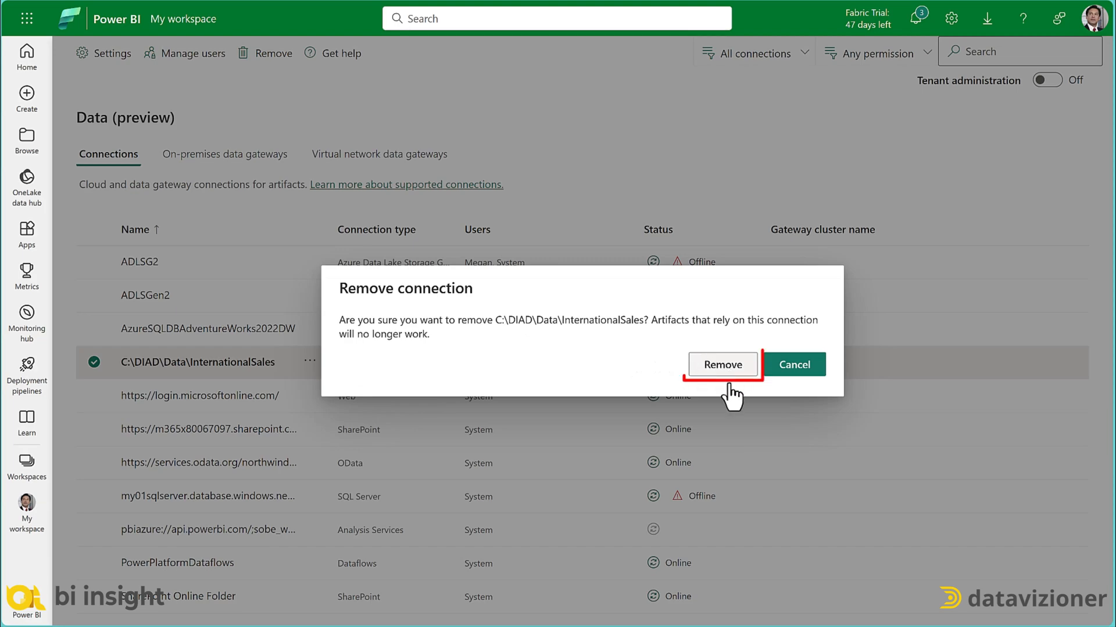
left_click(720, 364)
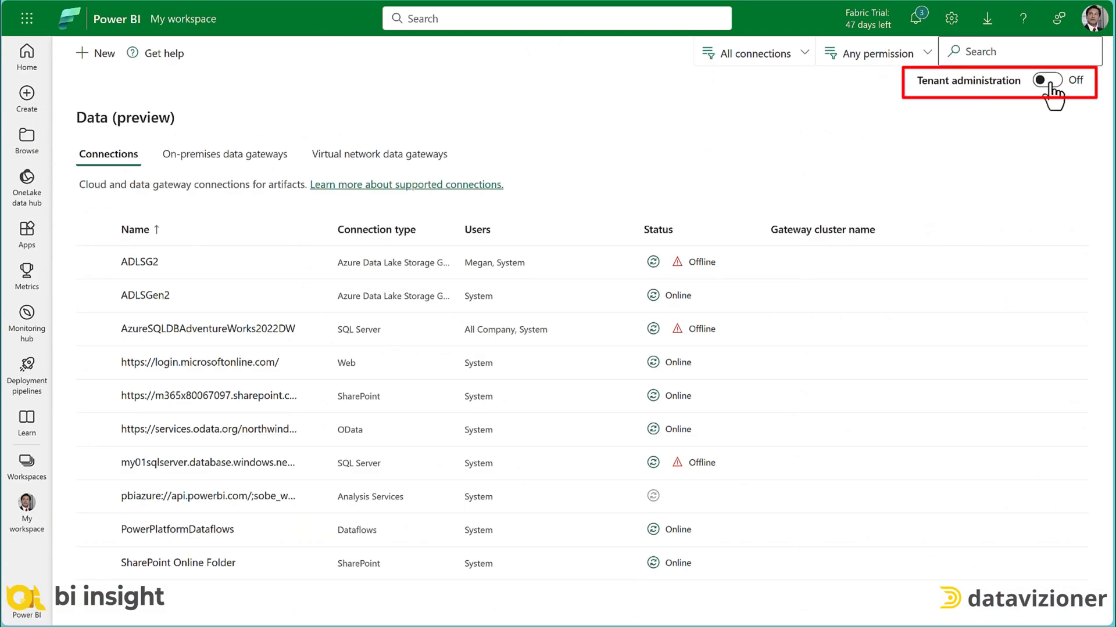
left_click(1046, 80)
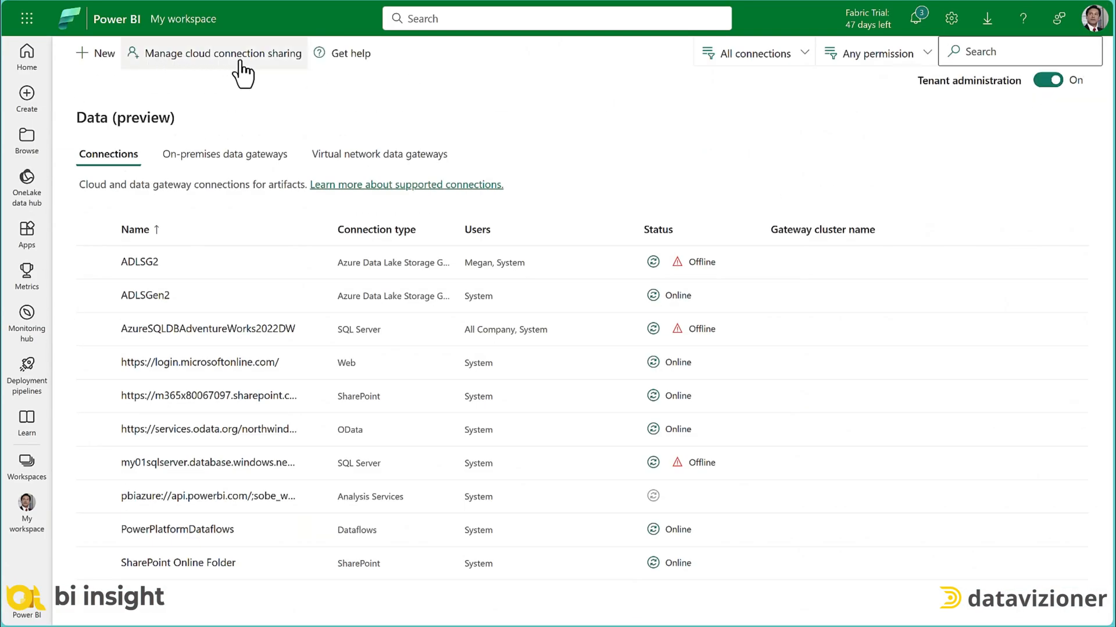
mouse_move(294, 67)
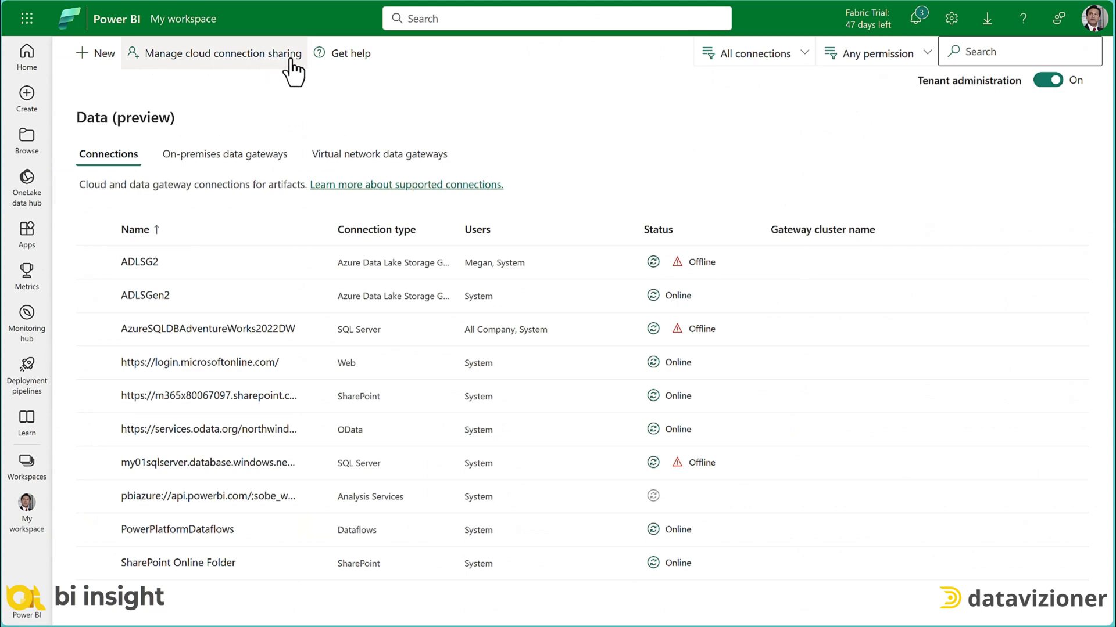
mouse_move(193, 94)
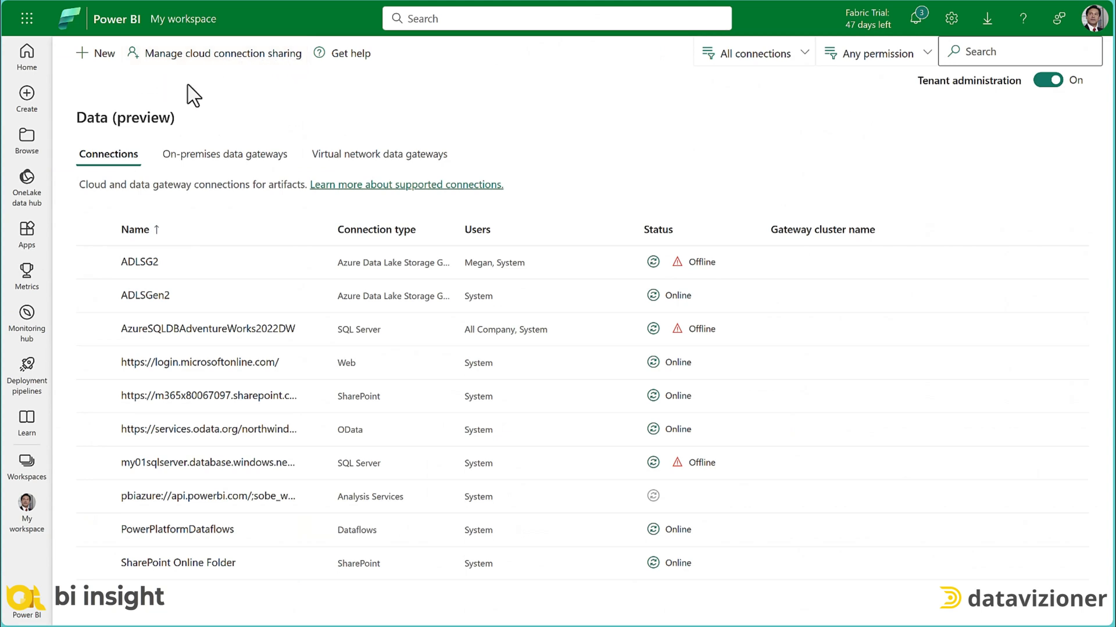
Turn on the Restrict users option in the cloud connection sharing policy
left_click(219, 53)
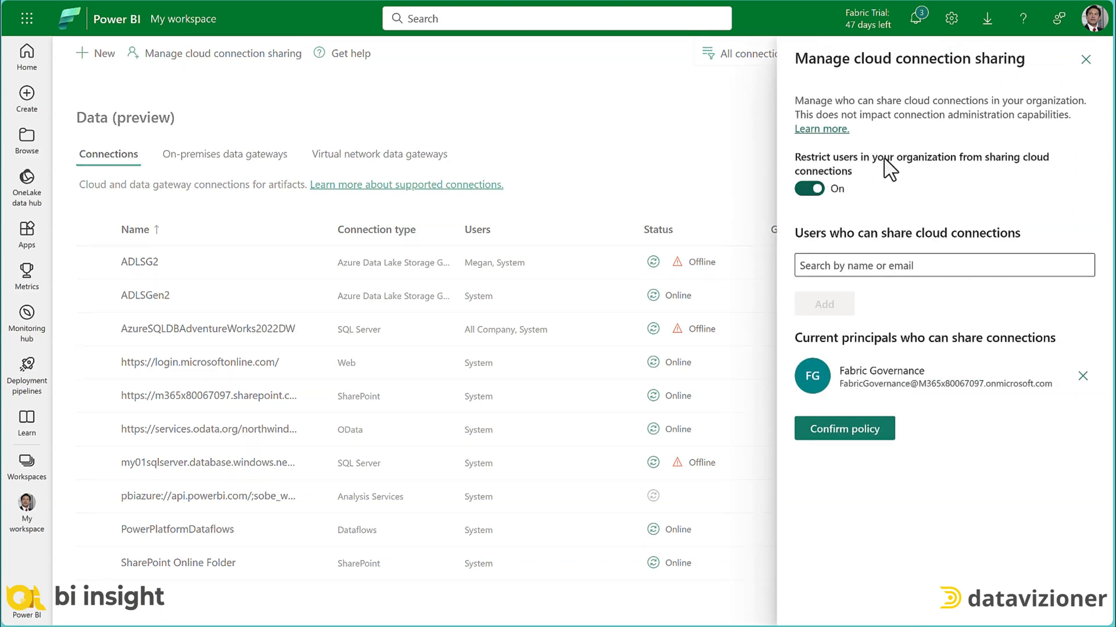
mouse_move(995, 165)
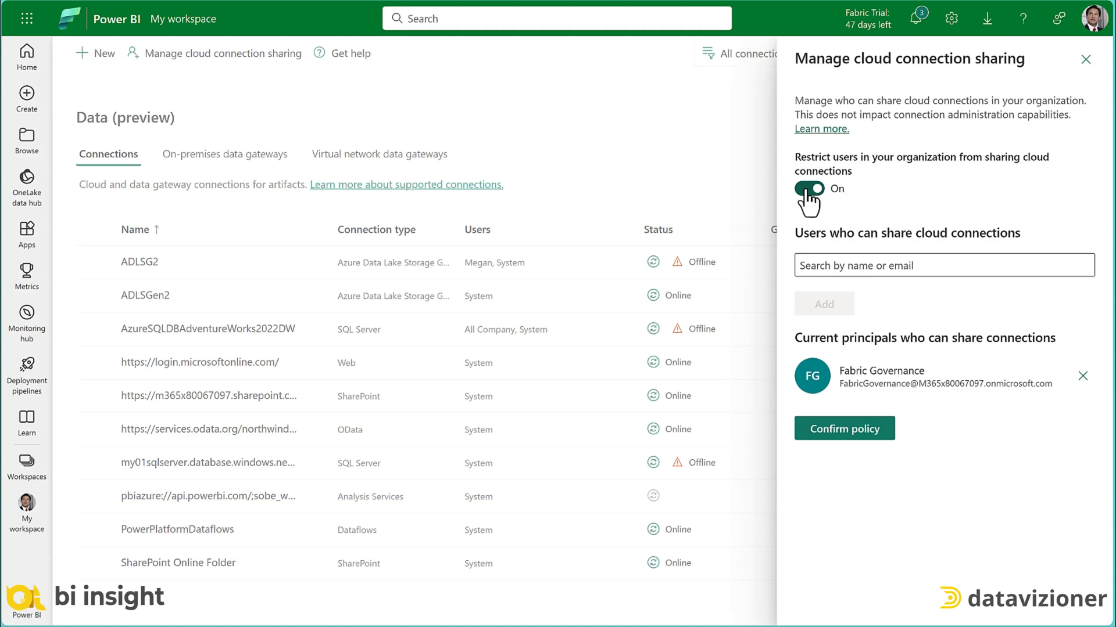
left_click(806, 190)
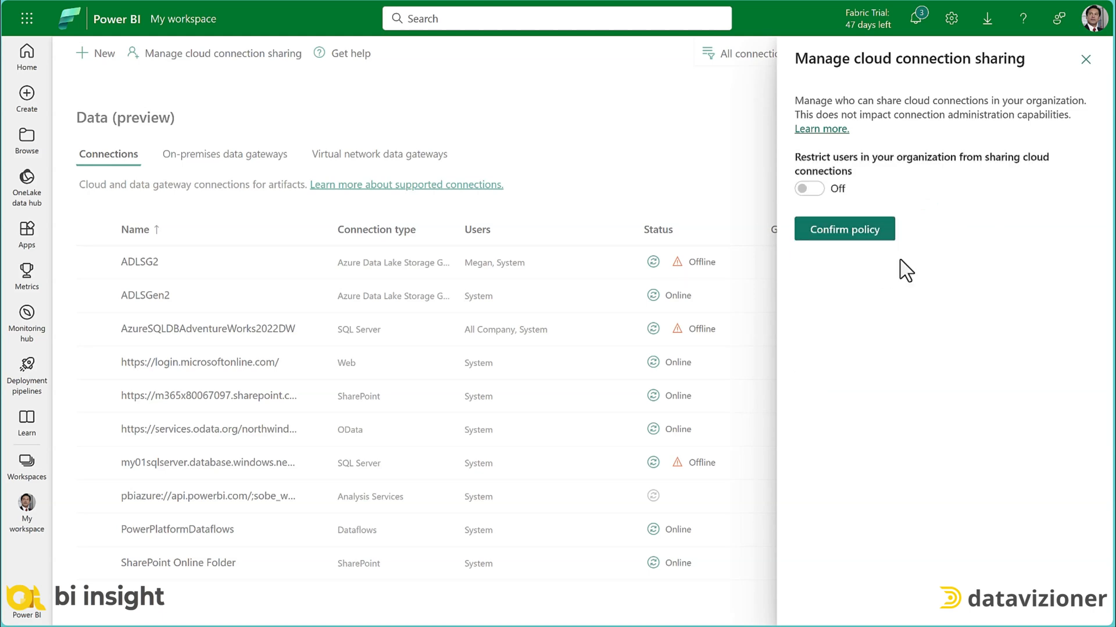
left_click(809, 188)
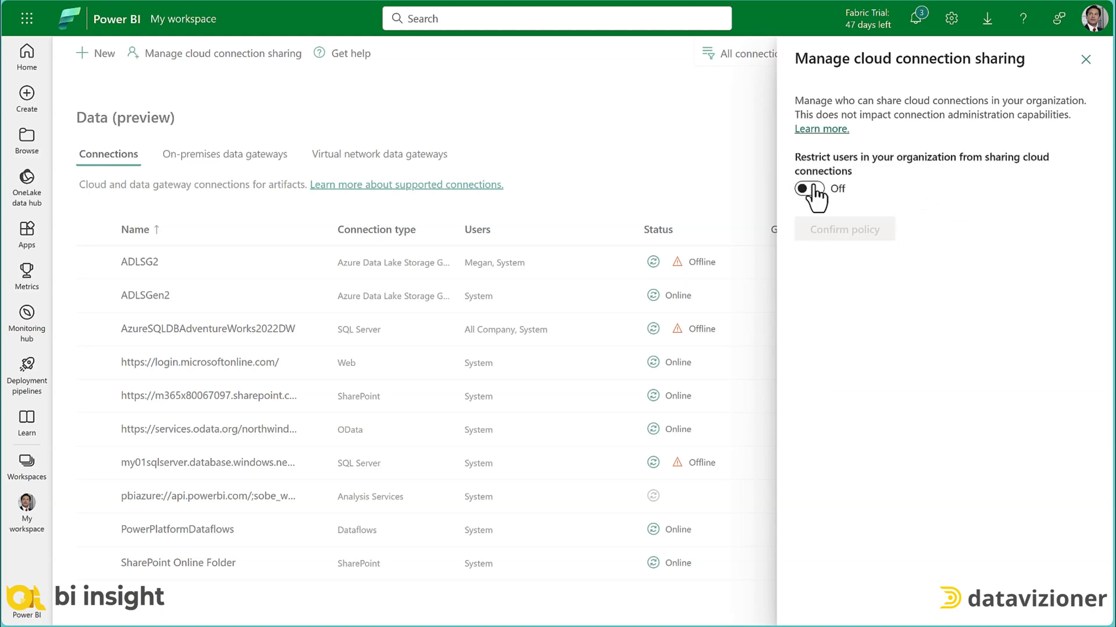
left_click(807, 188)
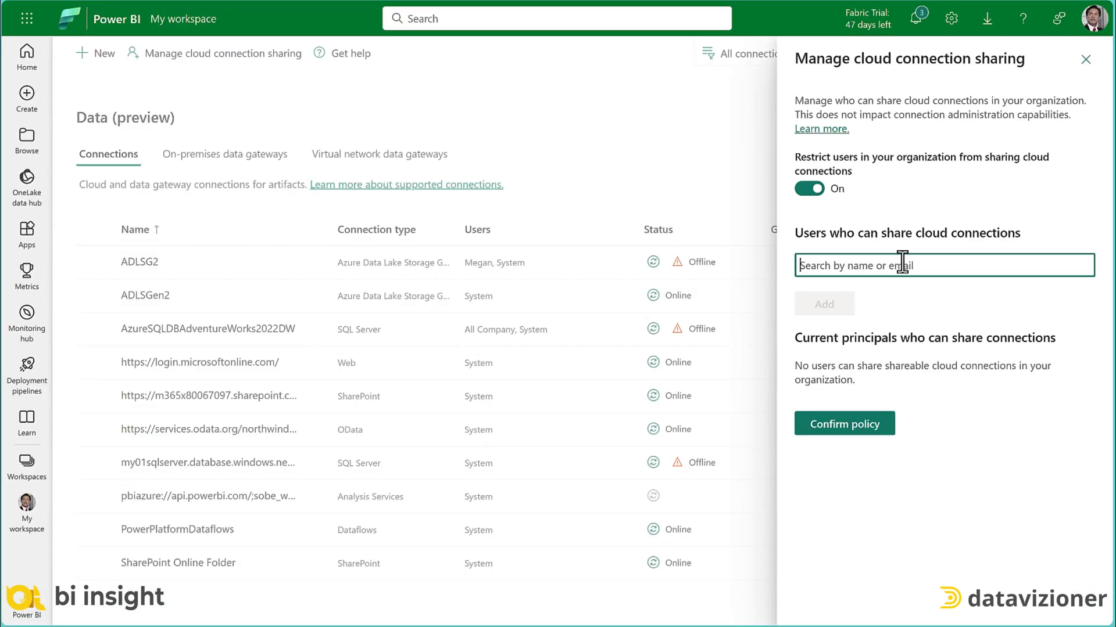
Add Fabric Governance as the allowed sharer and confirm the policy
type("1")
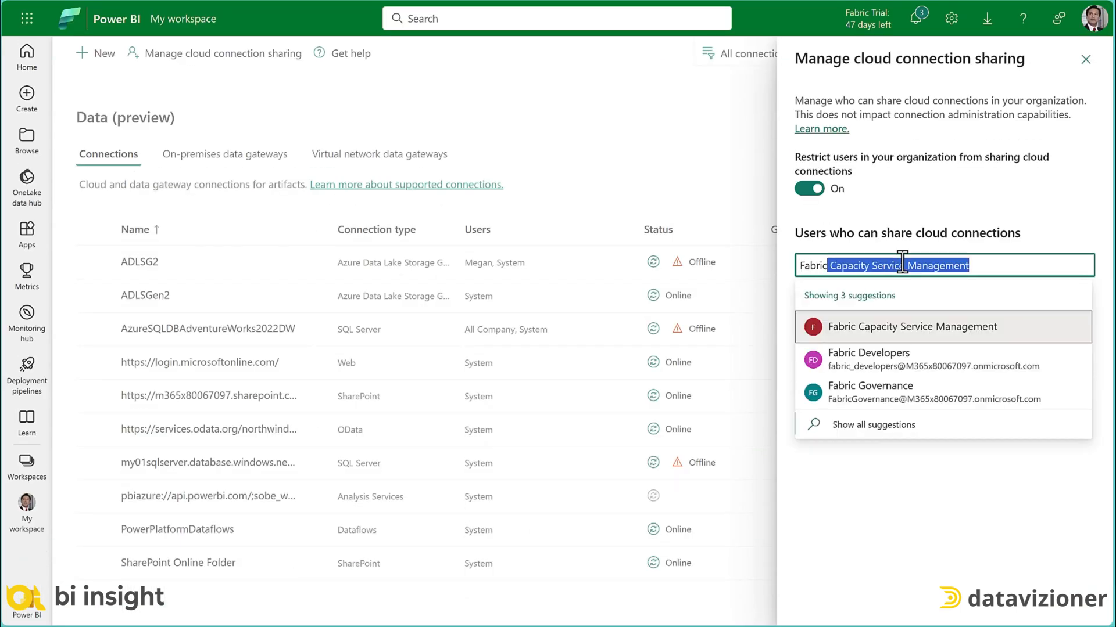
mouse_move(900, 398)
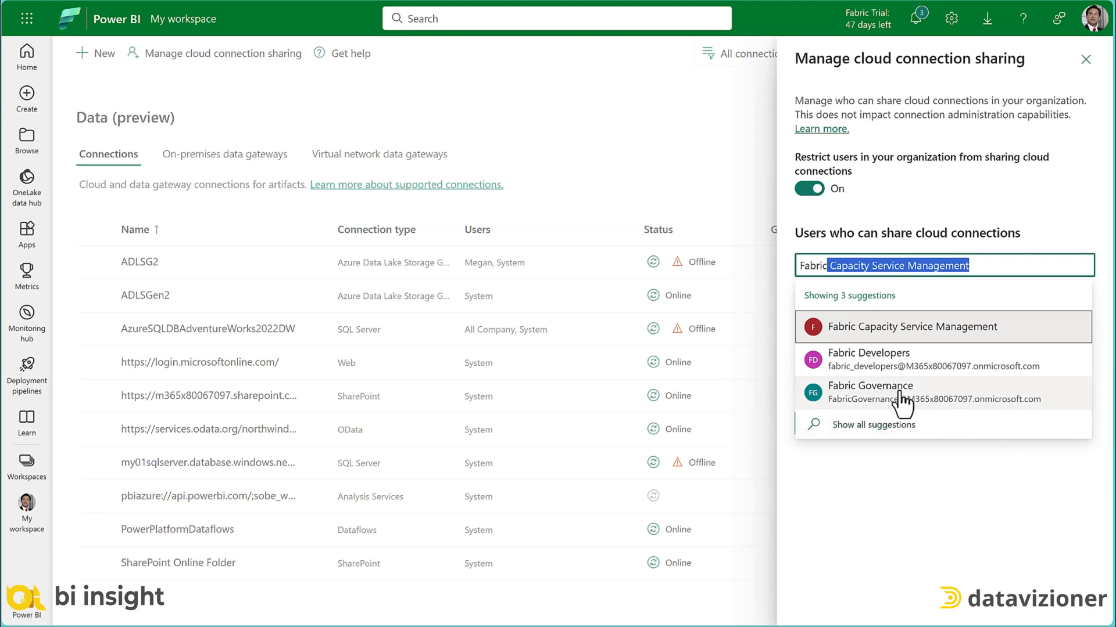
left_click(869, 392)
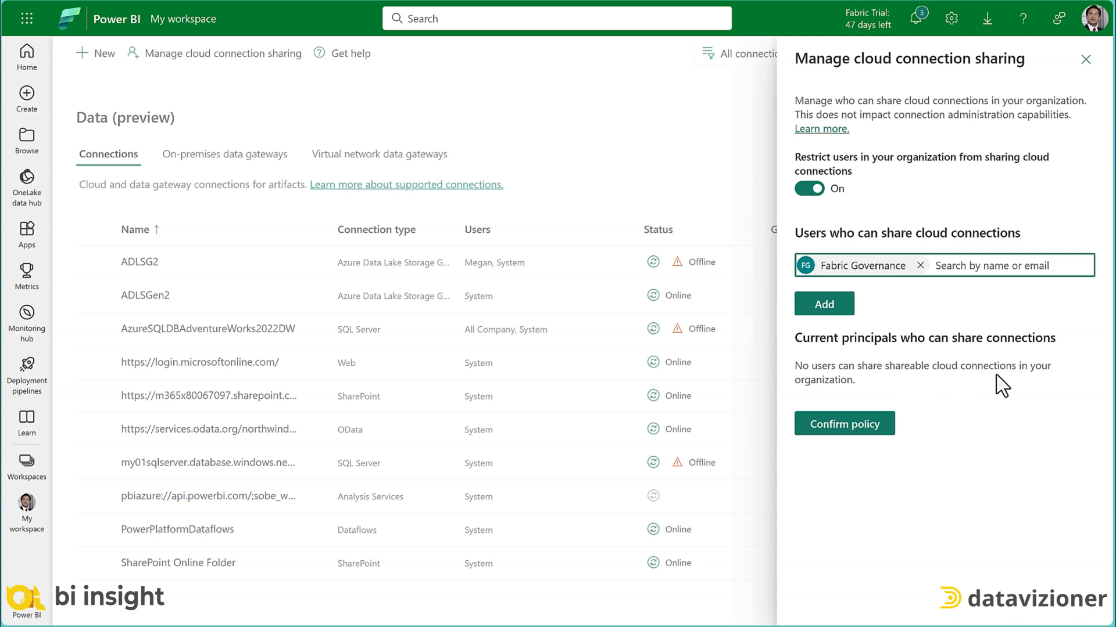
left_click(823, 304)
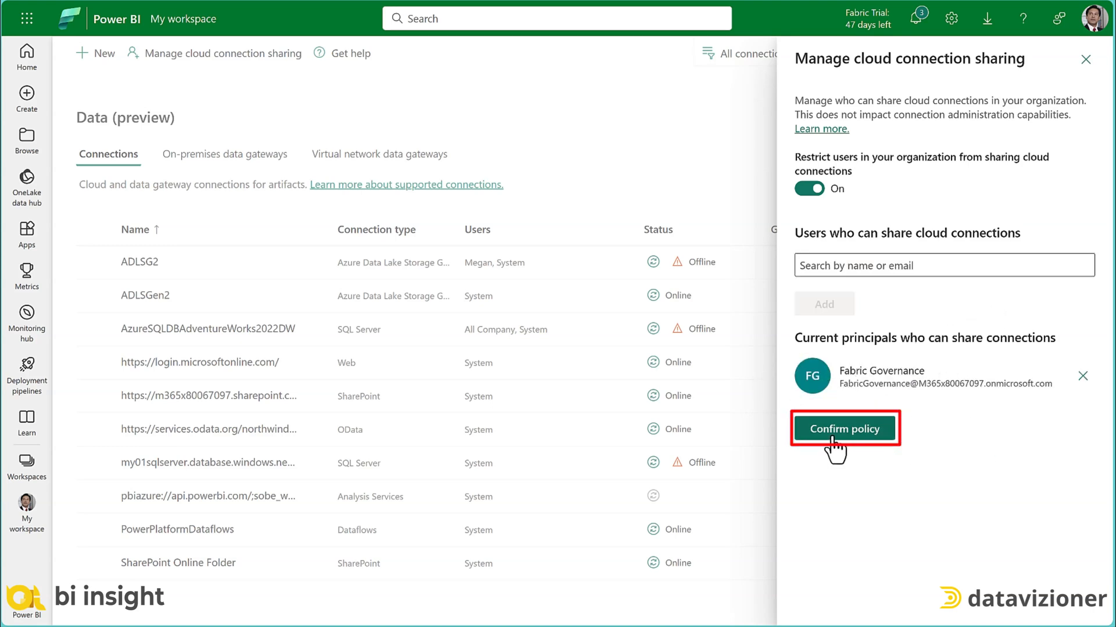
left_click(844, 429)
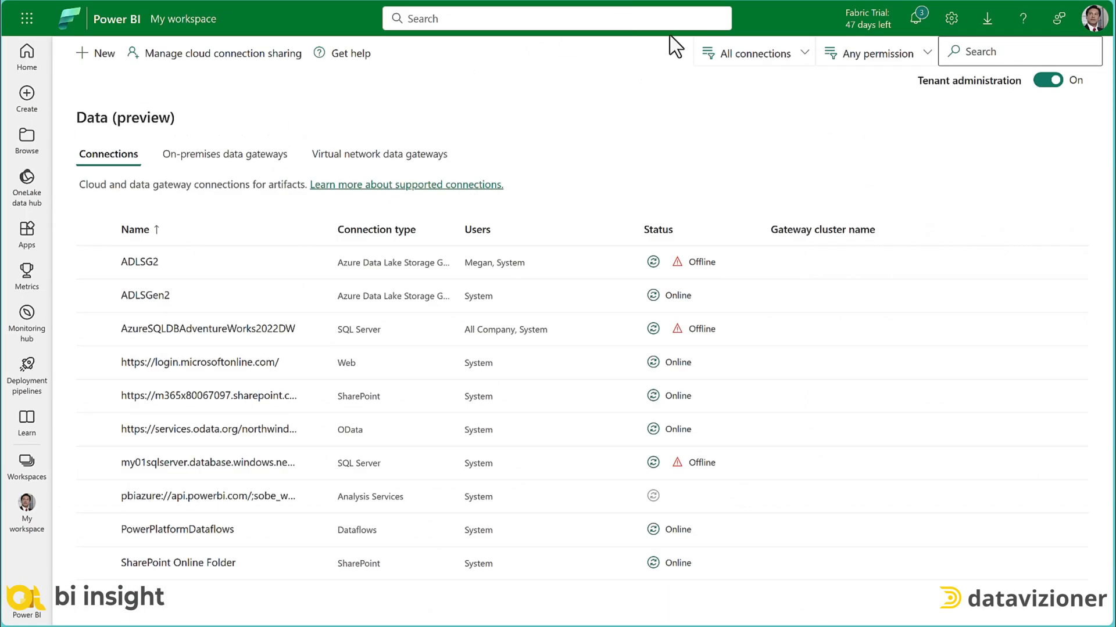
mouse_move(669, 155)
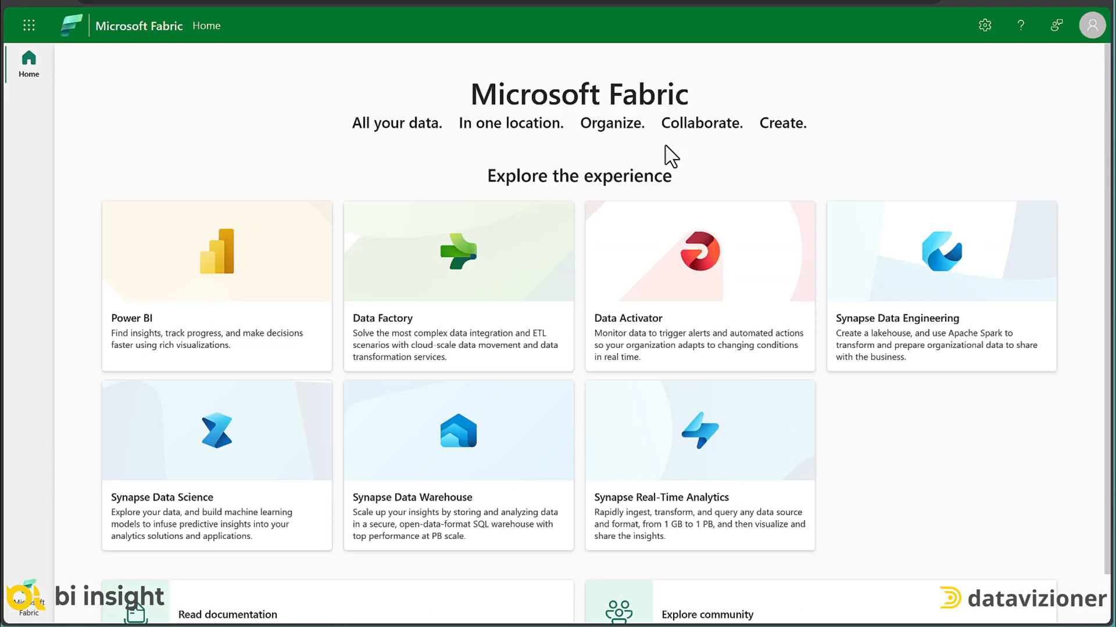
mouse_move(776, 117)
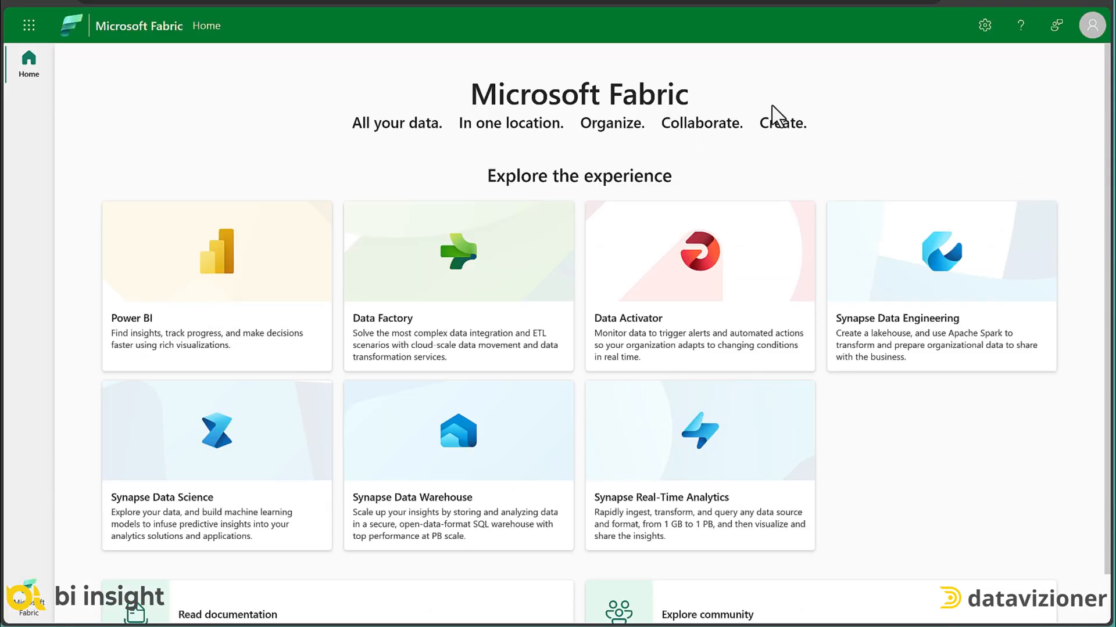
mouse_move(984, 25)
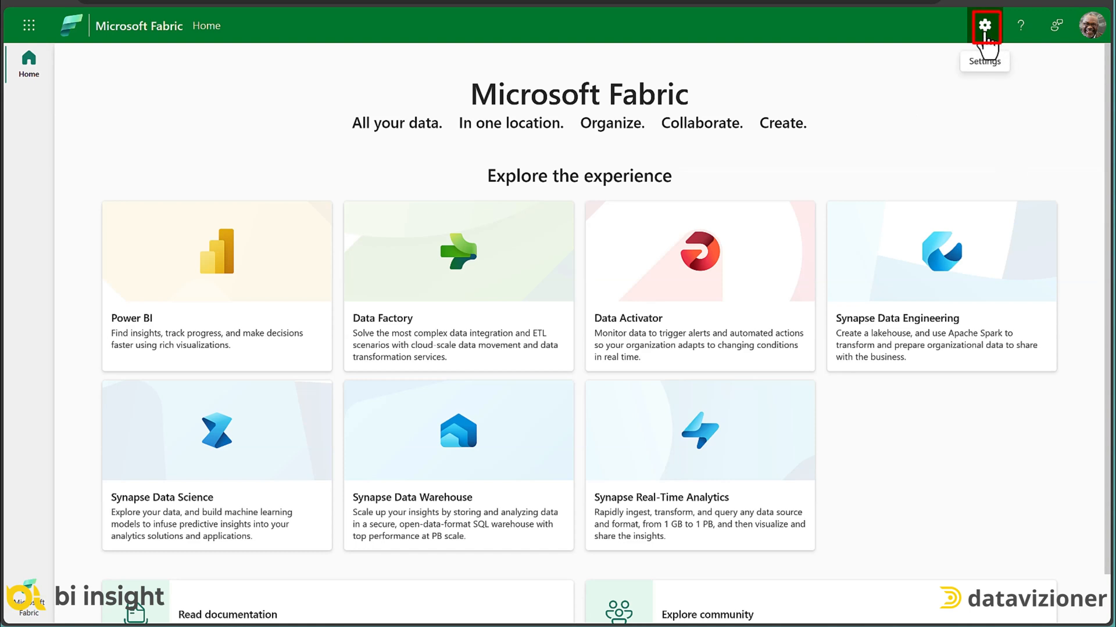
left_click(984, 25)
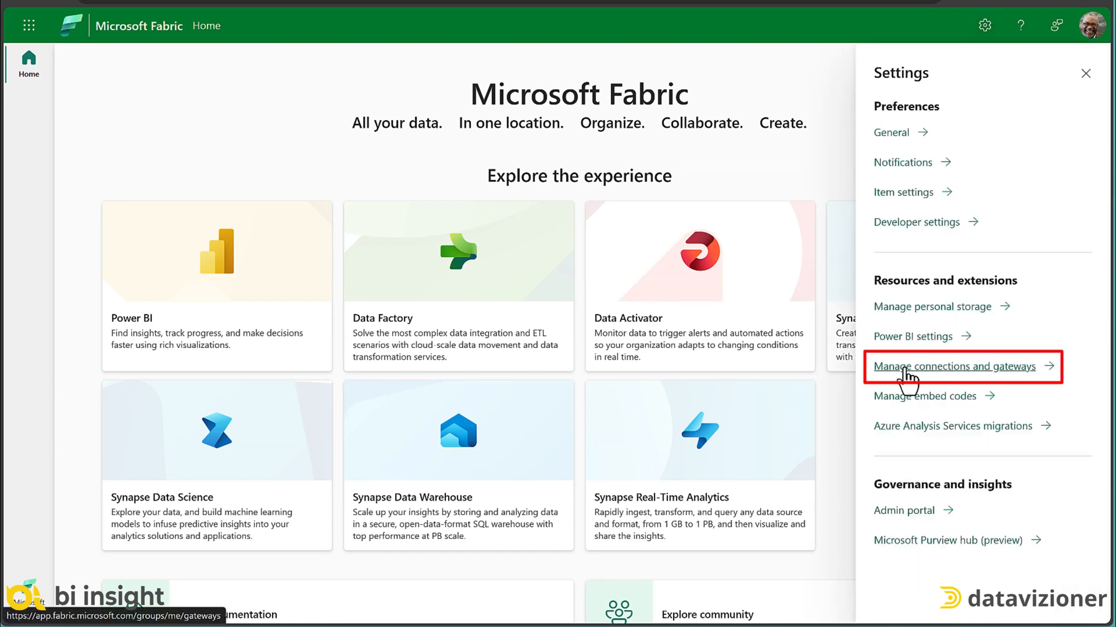
left_click(955, 365)
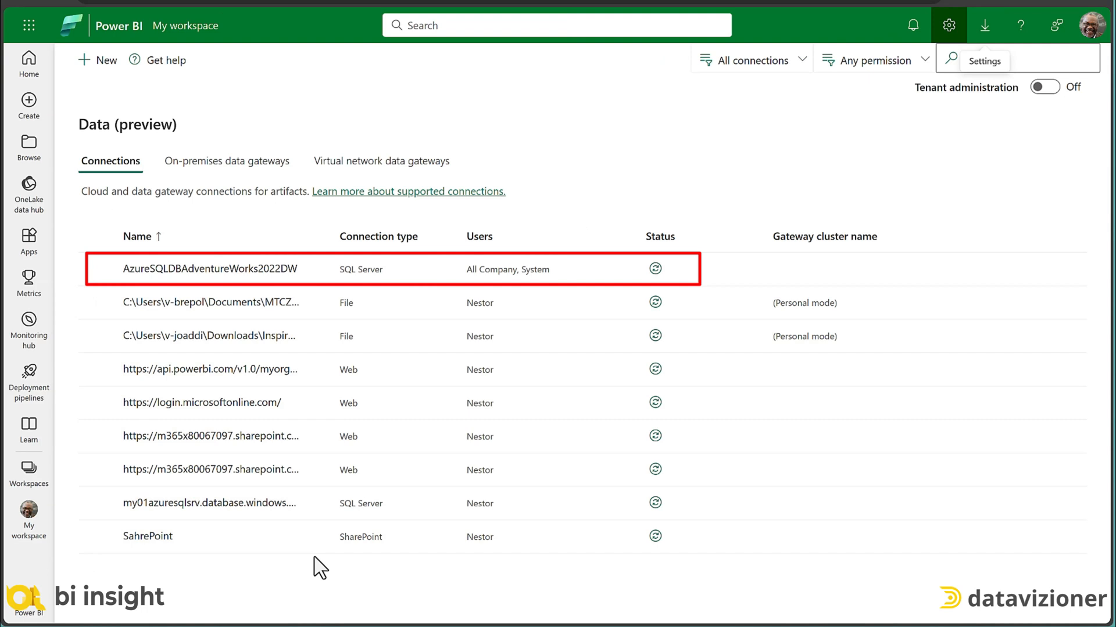
mouse_move(561, 291)
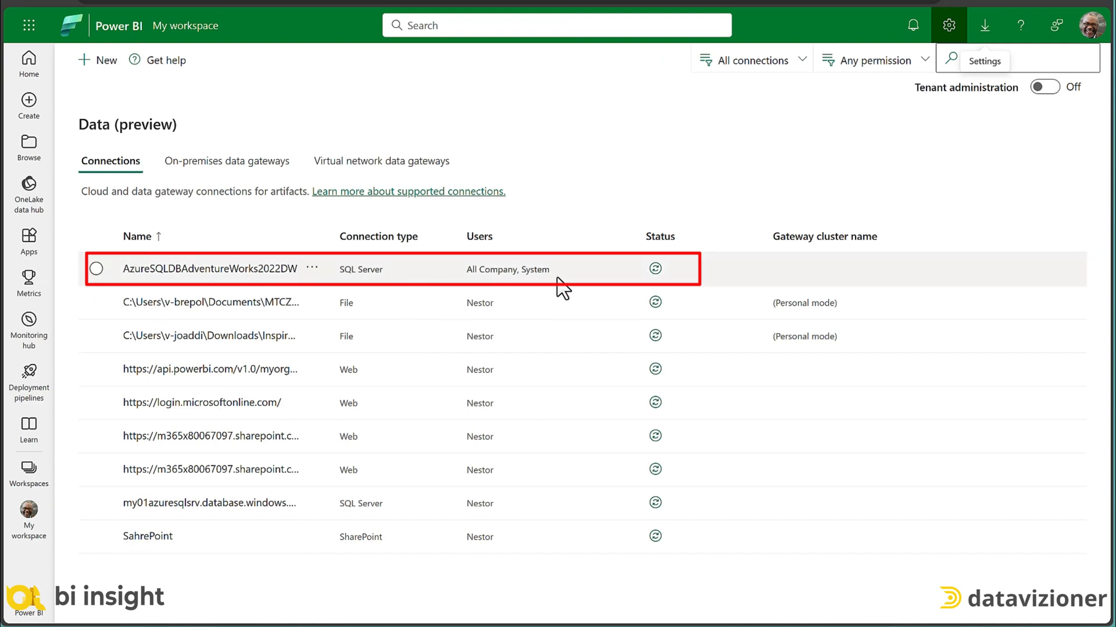
mouse_move(209, 291)
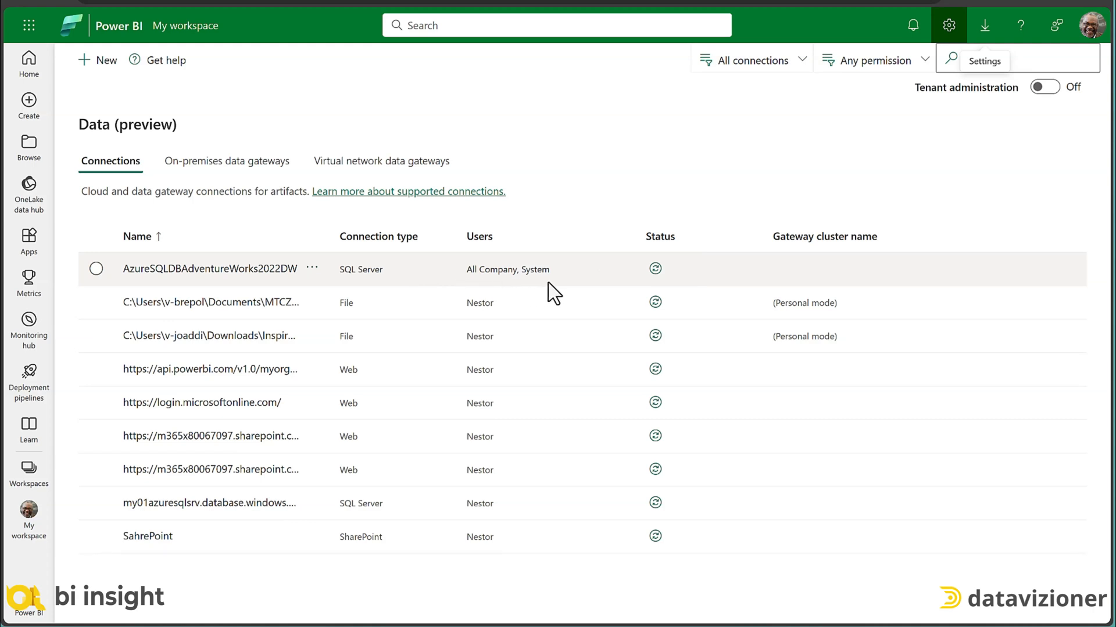
mouse_move(204, 541)
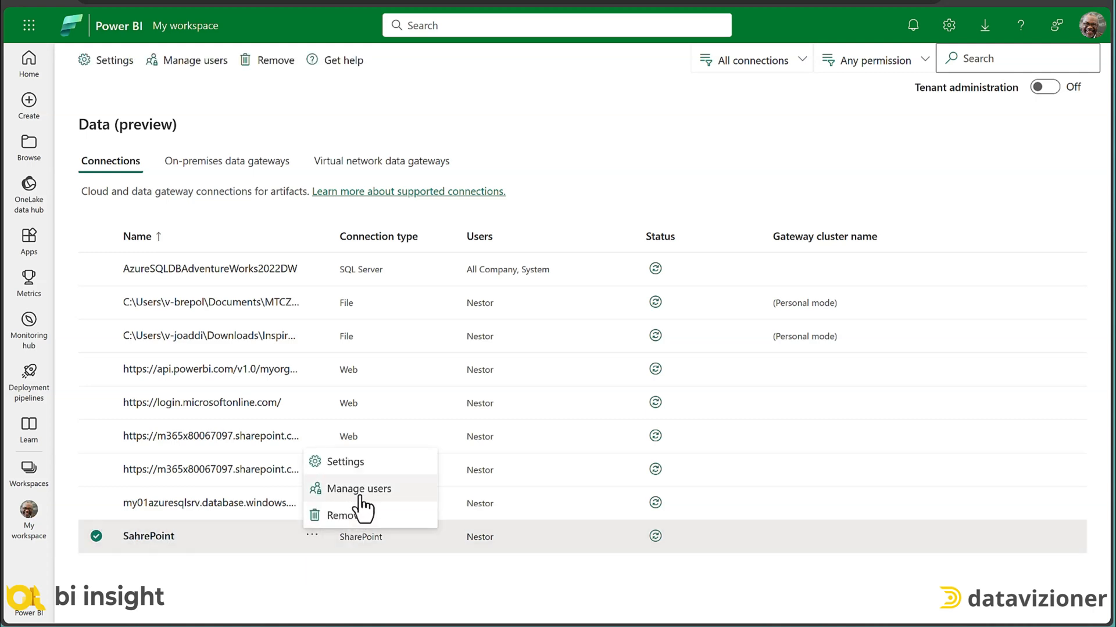
left_click(358, 488)
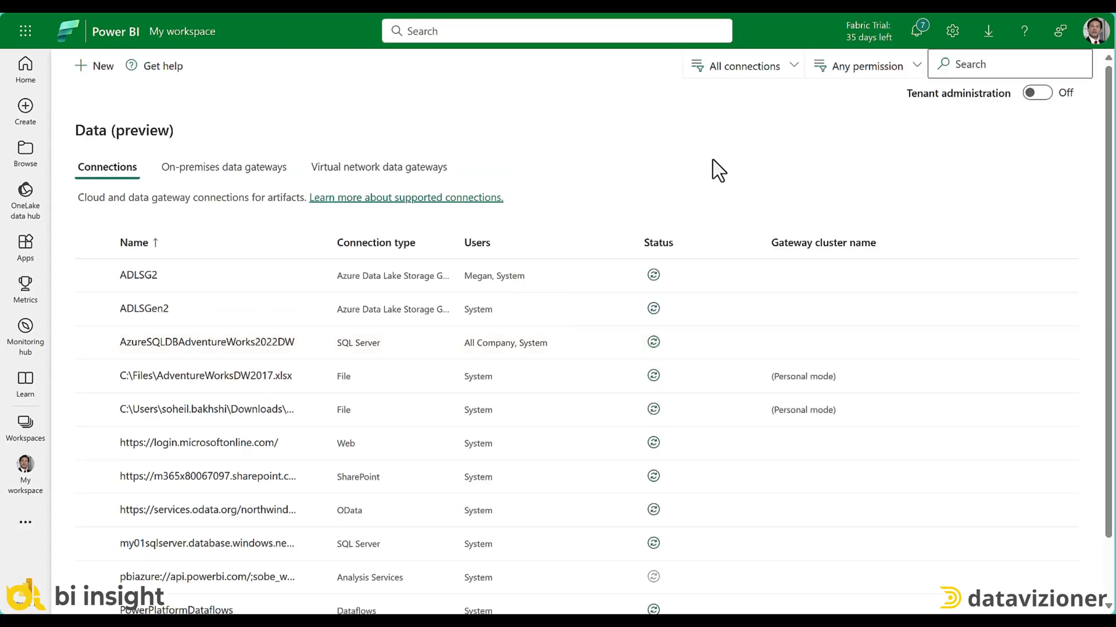
mouse_move(142, 309)
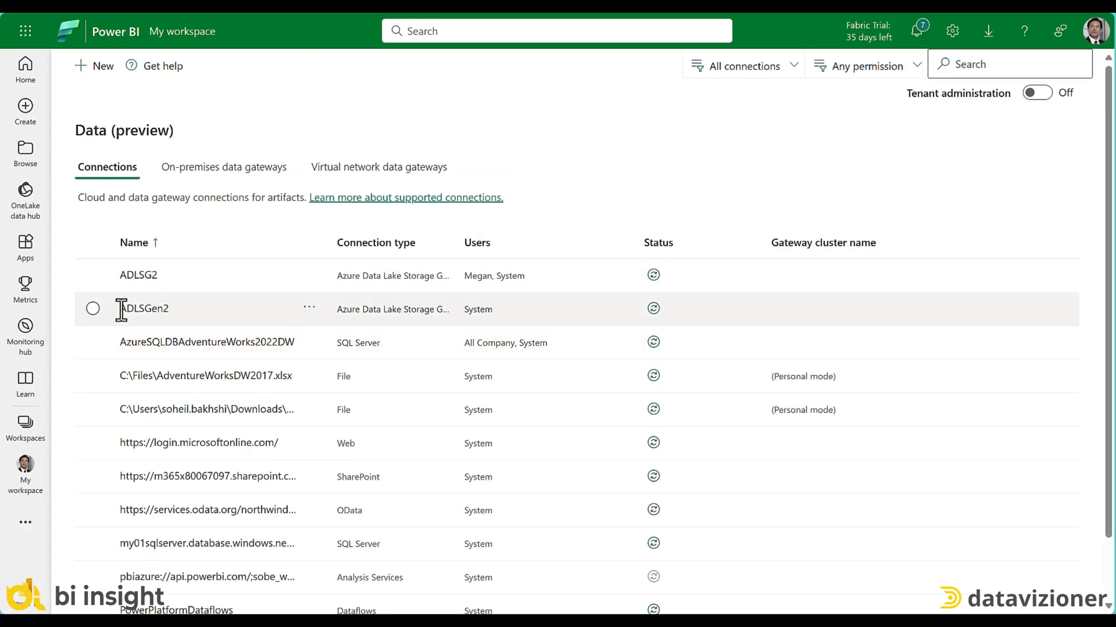
mouse_move(307, 317)
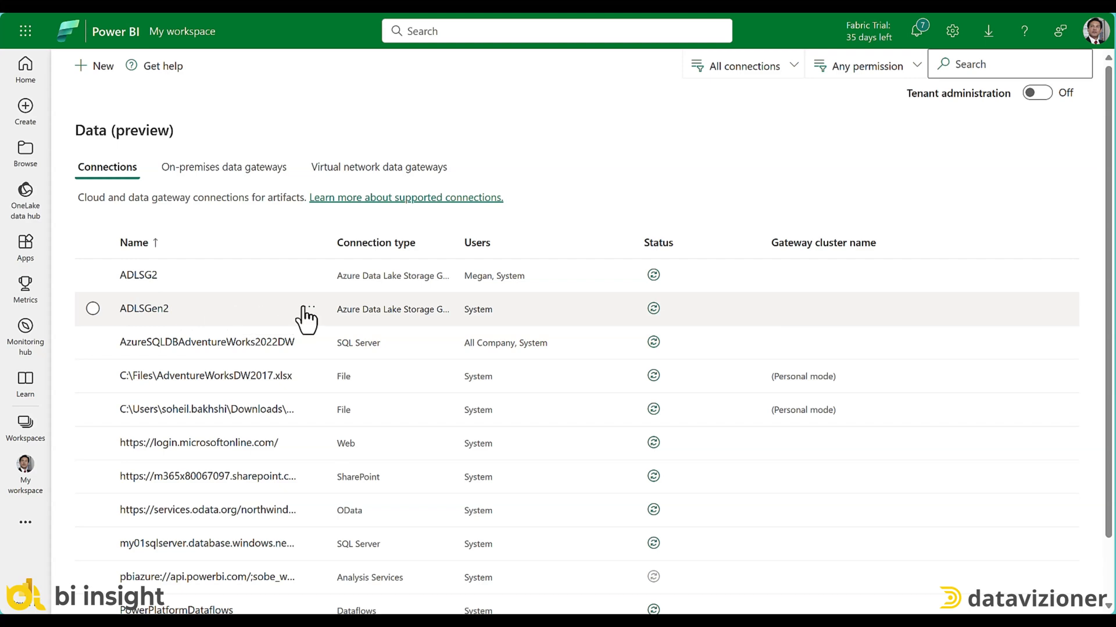
Open the ADLSGen2 connection's actions menu to manage its users
left_click(308, 308)
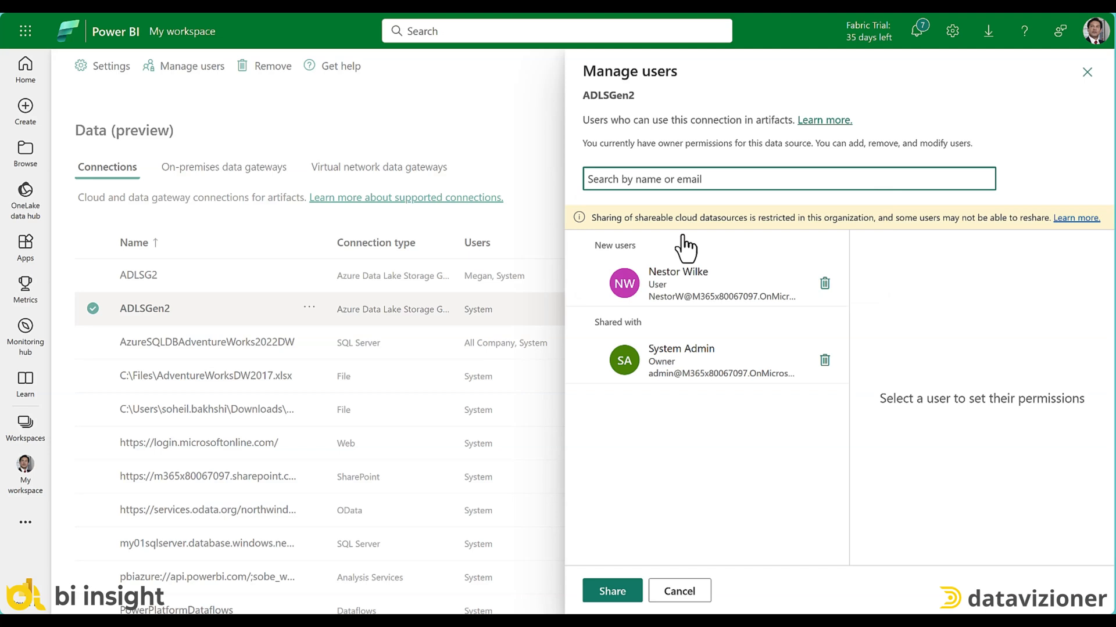
mouse_move(700, 222)
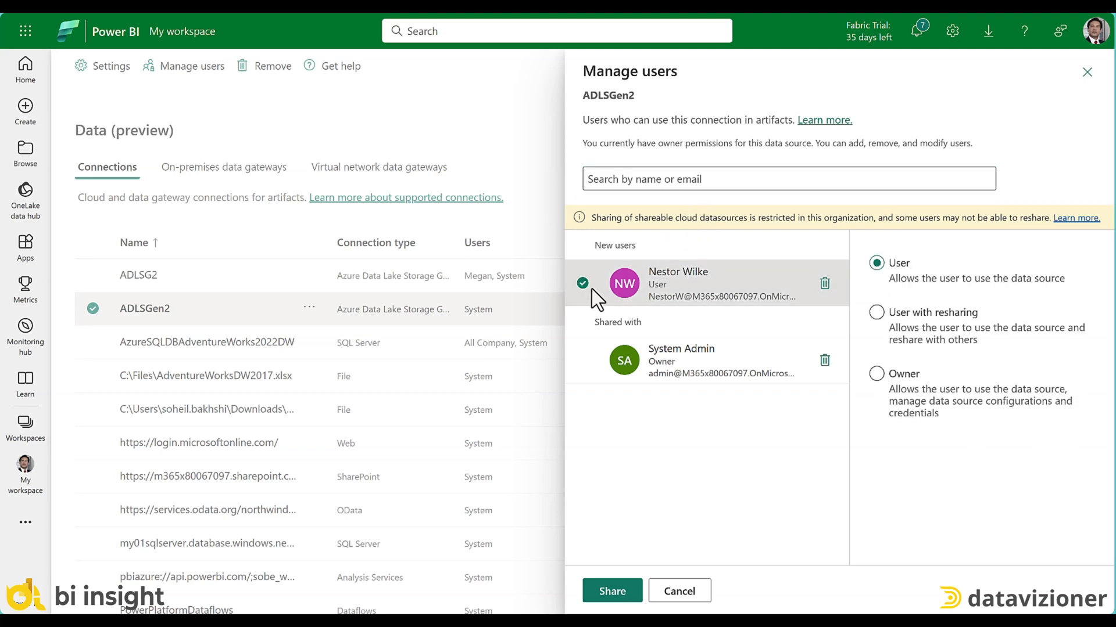
mouse_move(910, 294)
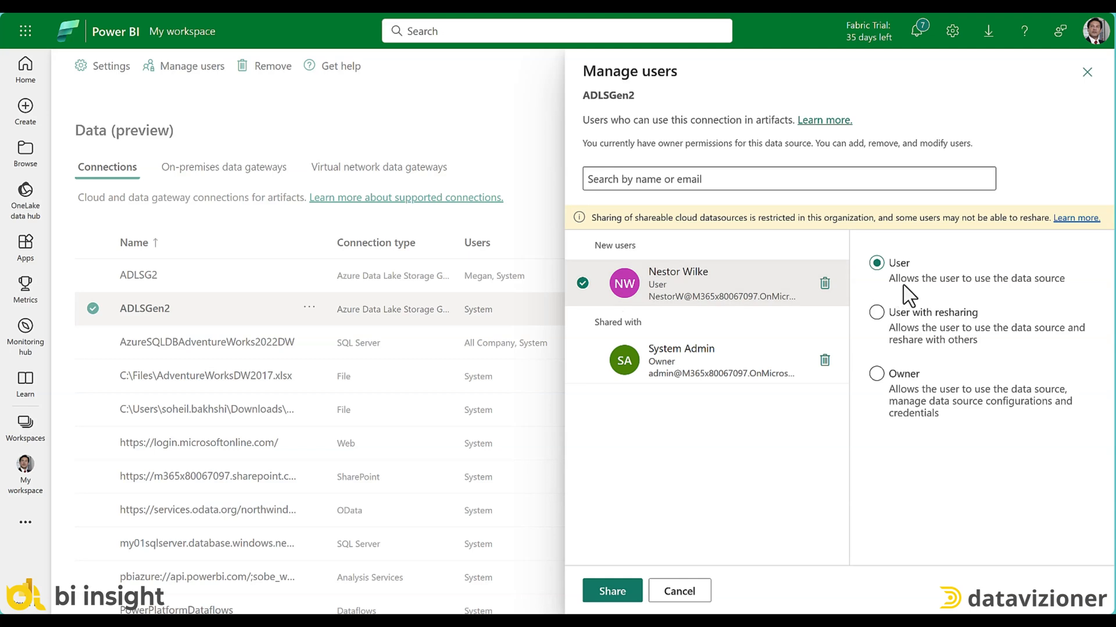
mouse_move(1054, 294)
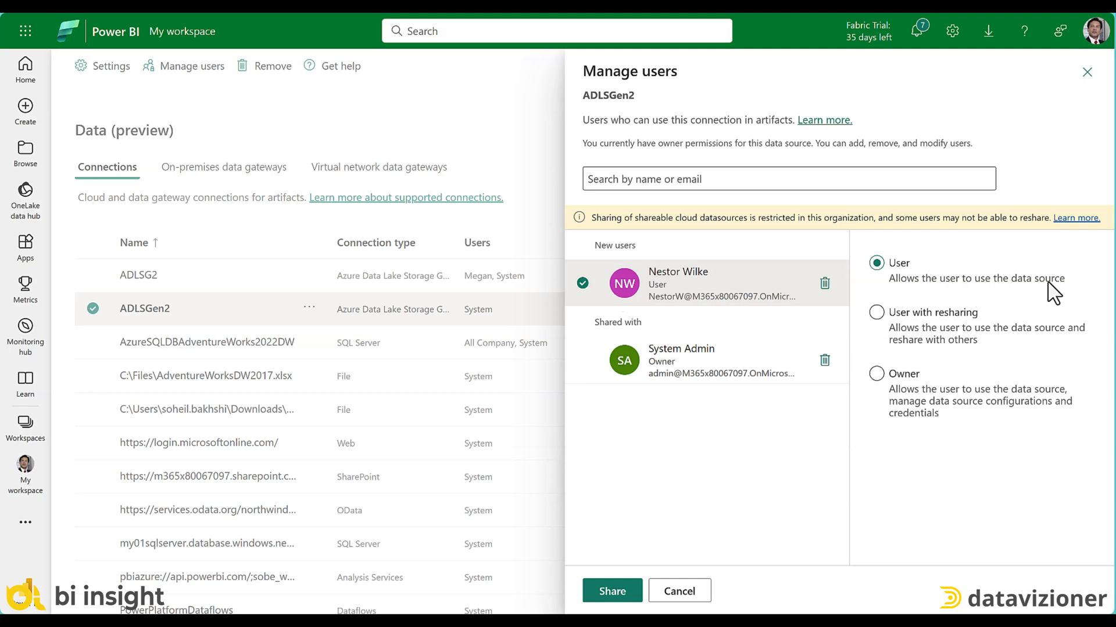
mouse_move(1043, 289)
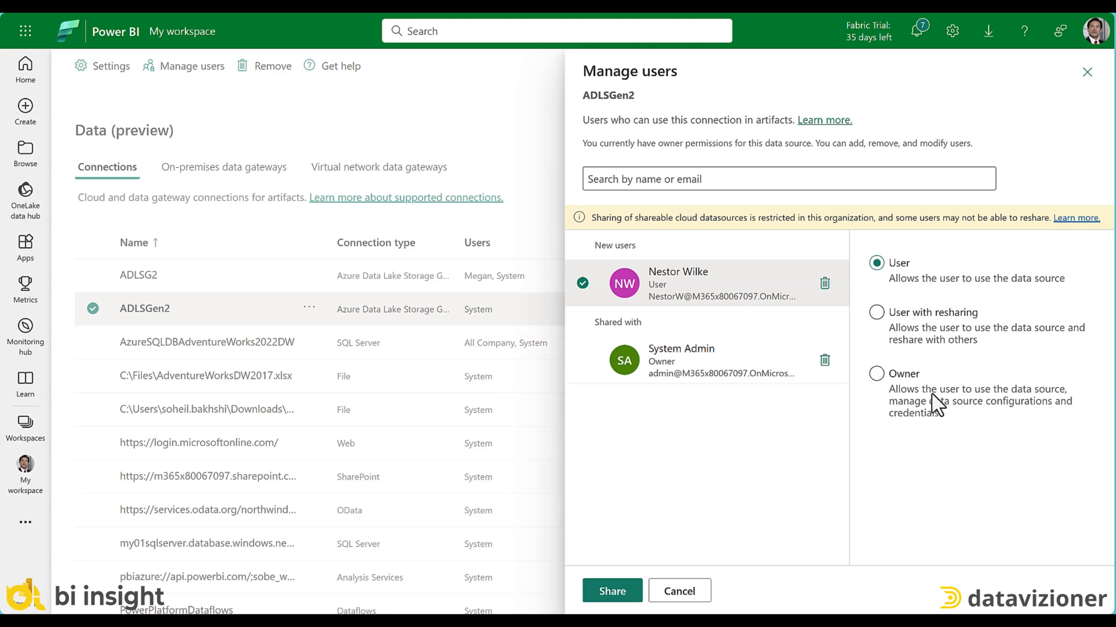
mouse_move(772, 488)
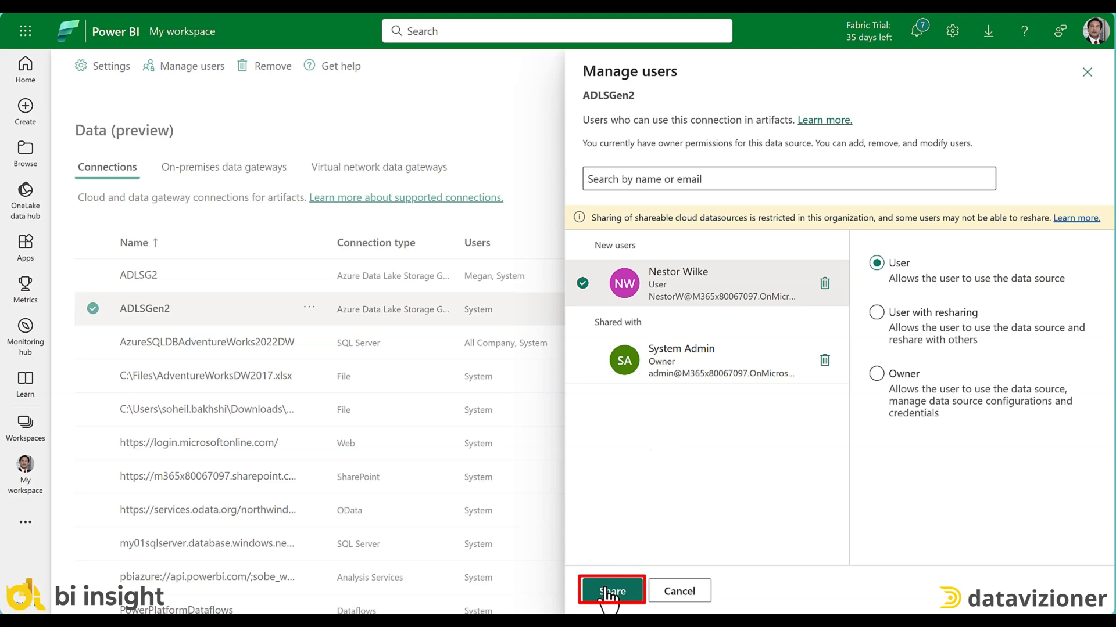
Share the ADLSGen2 connection with Nestor Wilke using User permission
left_click(610, 590)
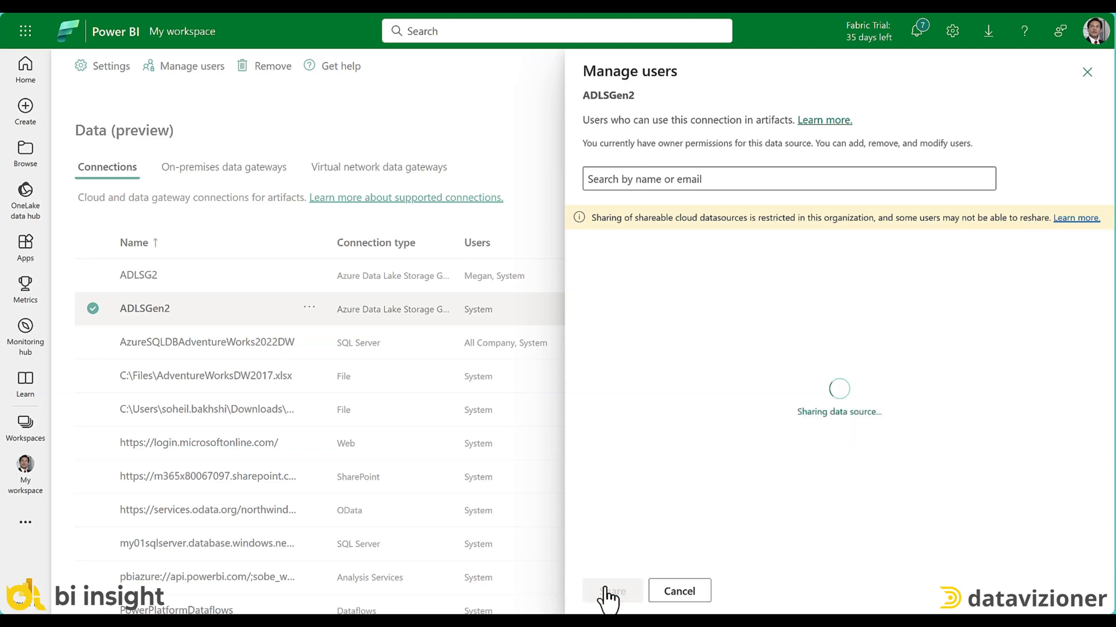
left_click(612, 591)
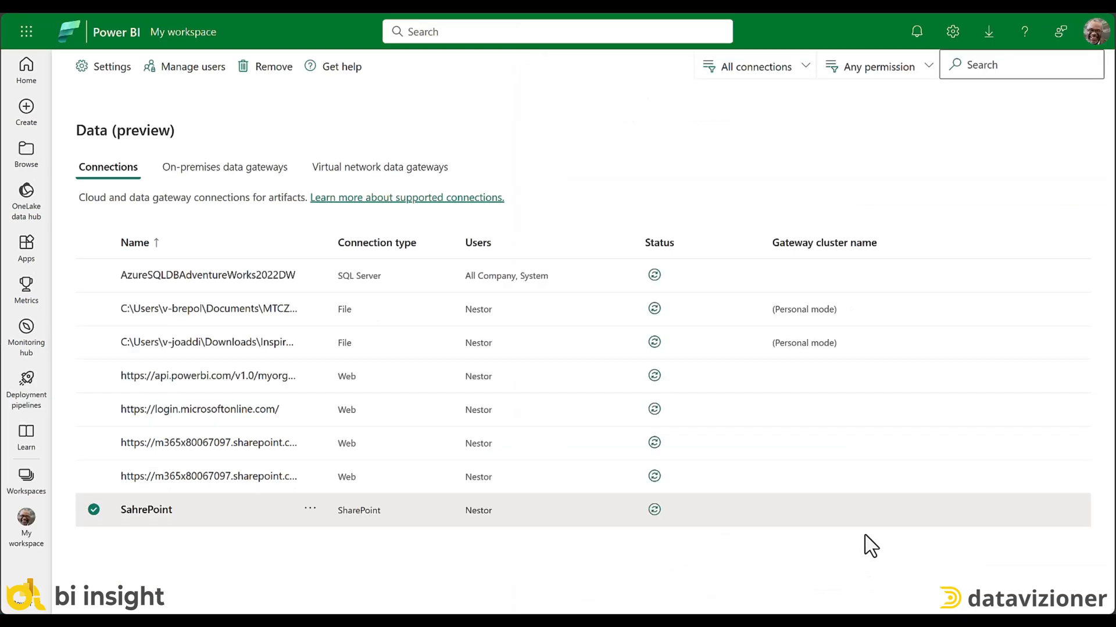
mouse_move(362, 193)
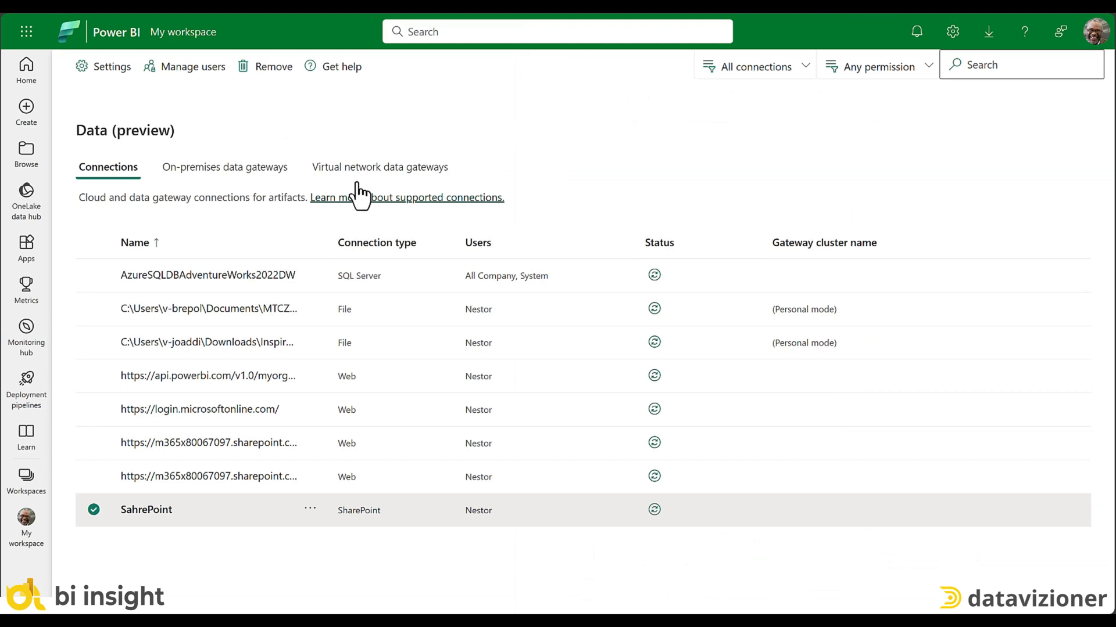
mouse_move(70, 41)
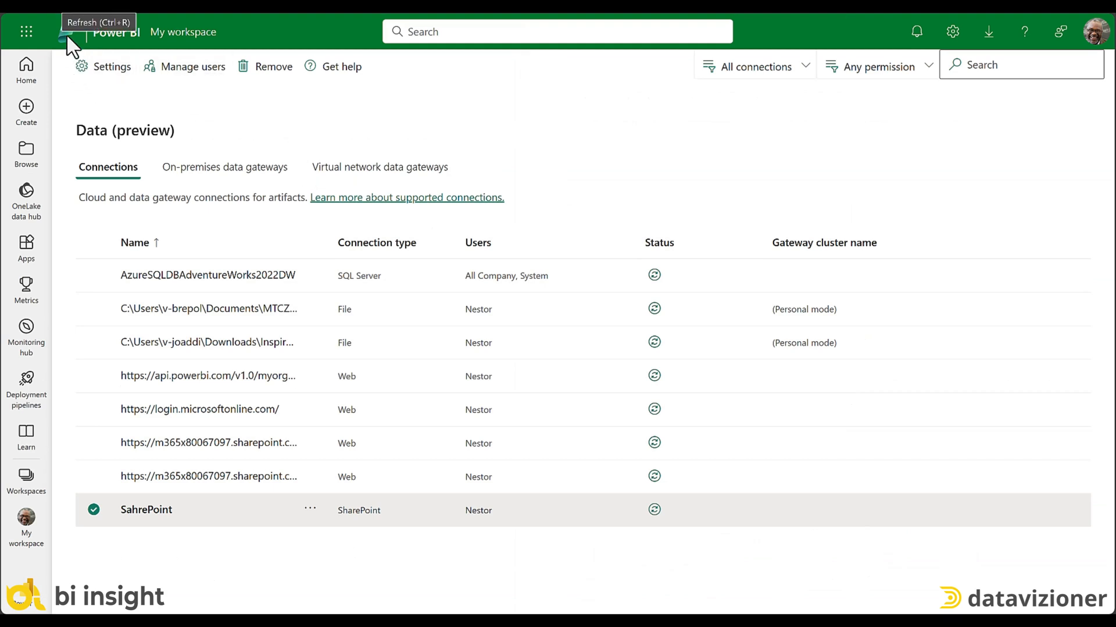
Reload the page so ADLSGen2 appears in Nestor's connections list
left_click(70, 31)
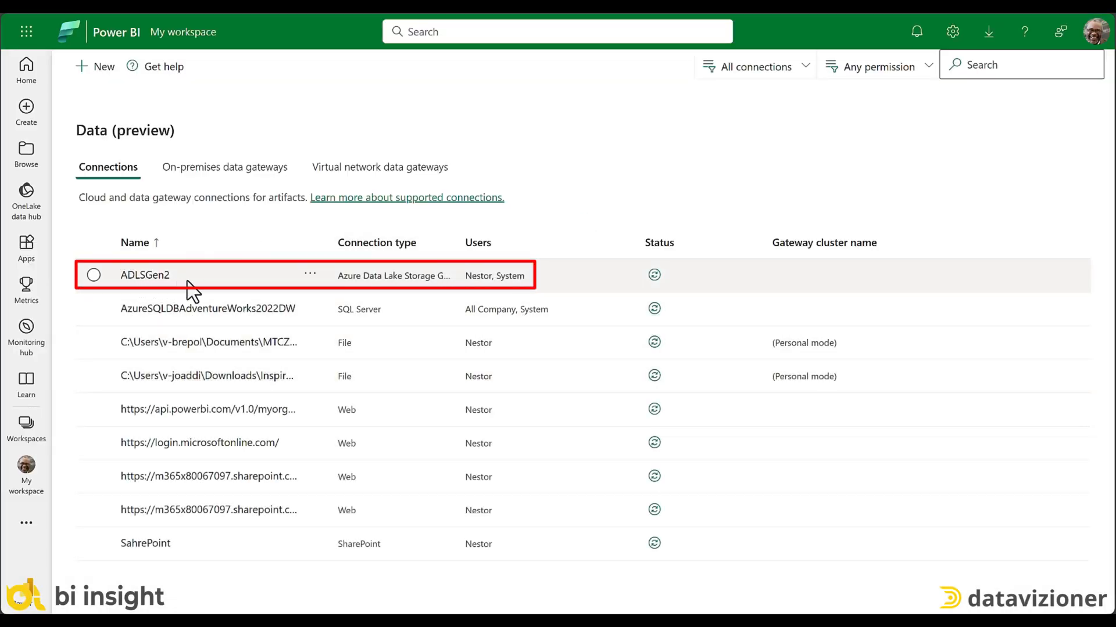
mouse_move(383, 301)
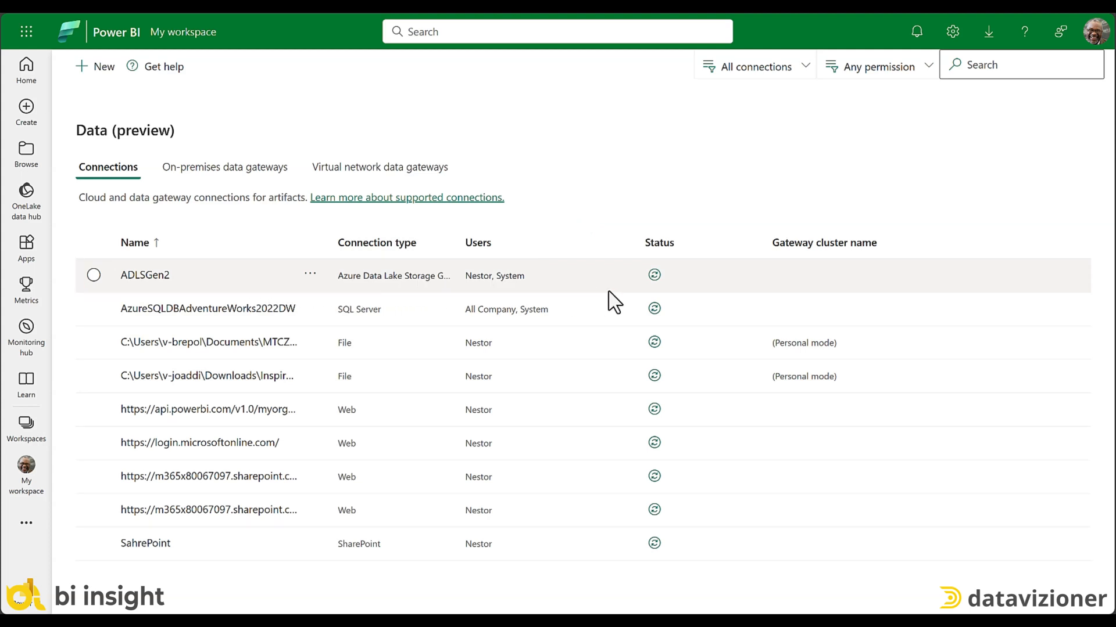
mouse_move(613, 267)
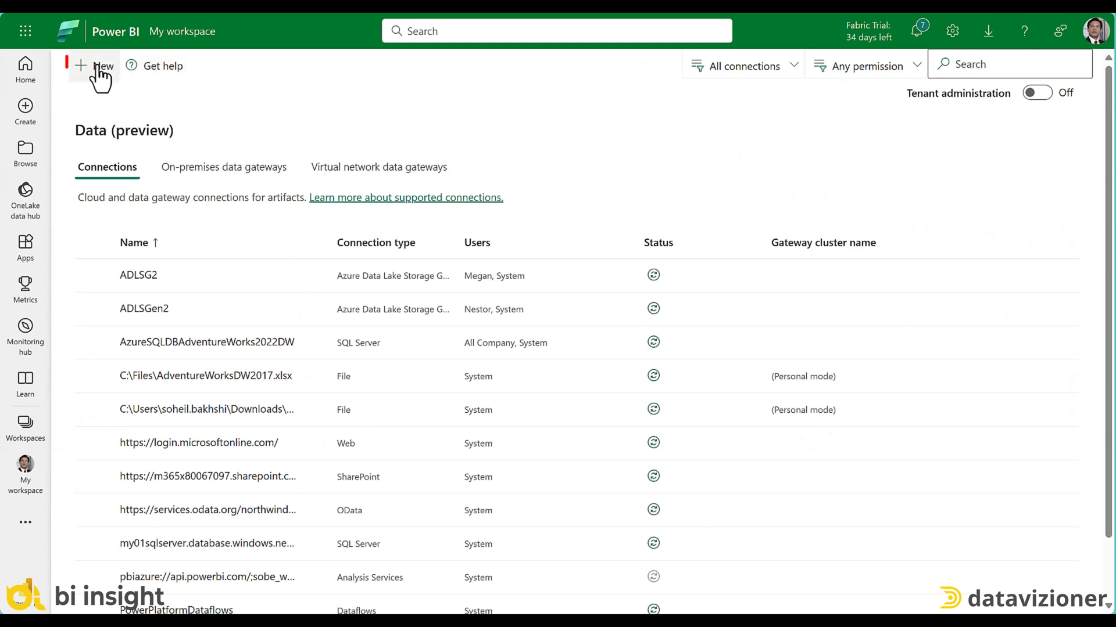
Start a new cloud connection named 'Azure SQL DB' of type SQL Server
left_click(93, 66)
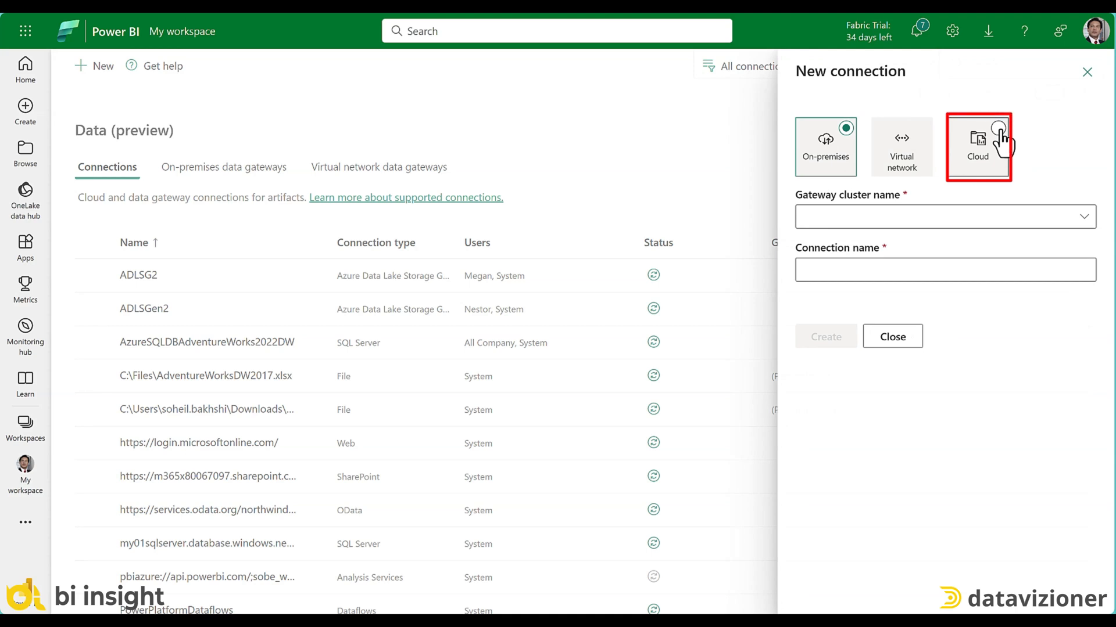
left_click(977, 147)
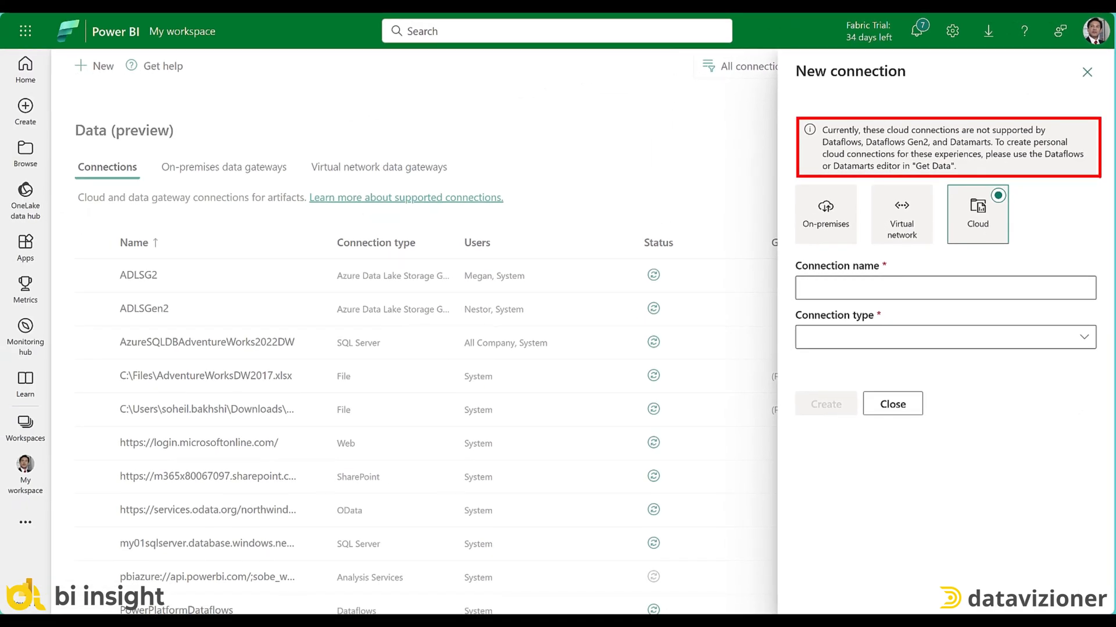
type("Azure SQL")
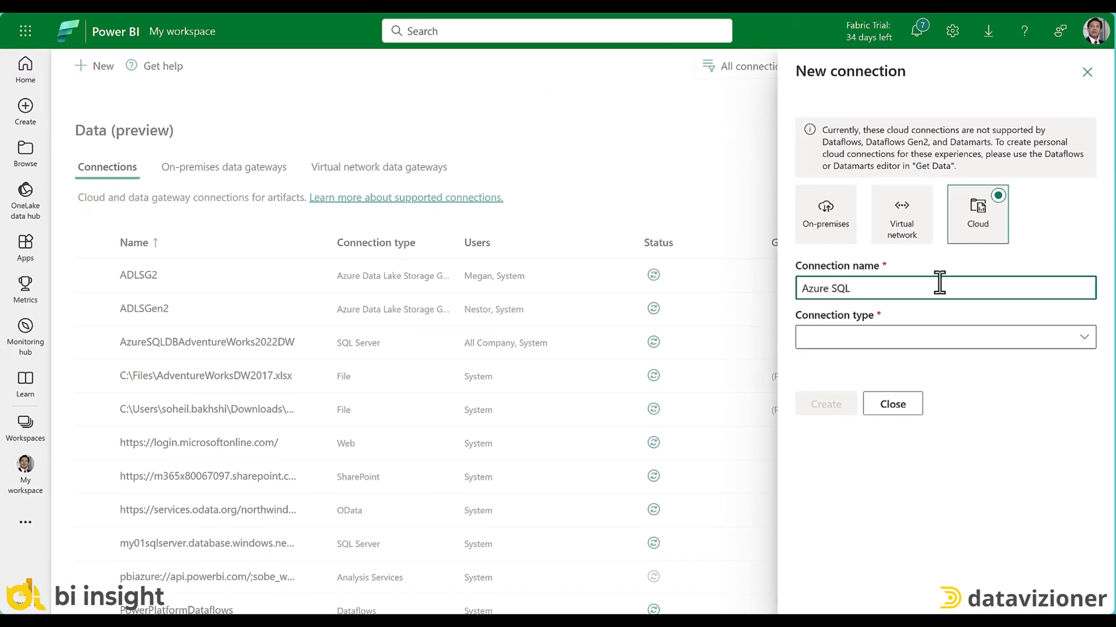
type("DB")
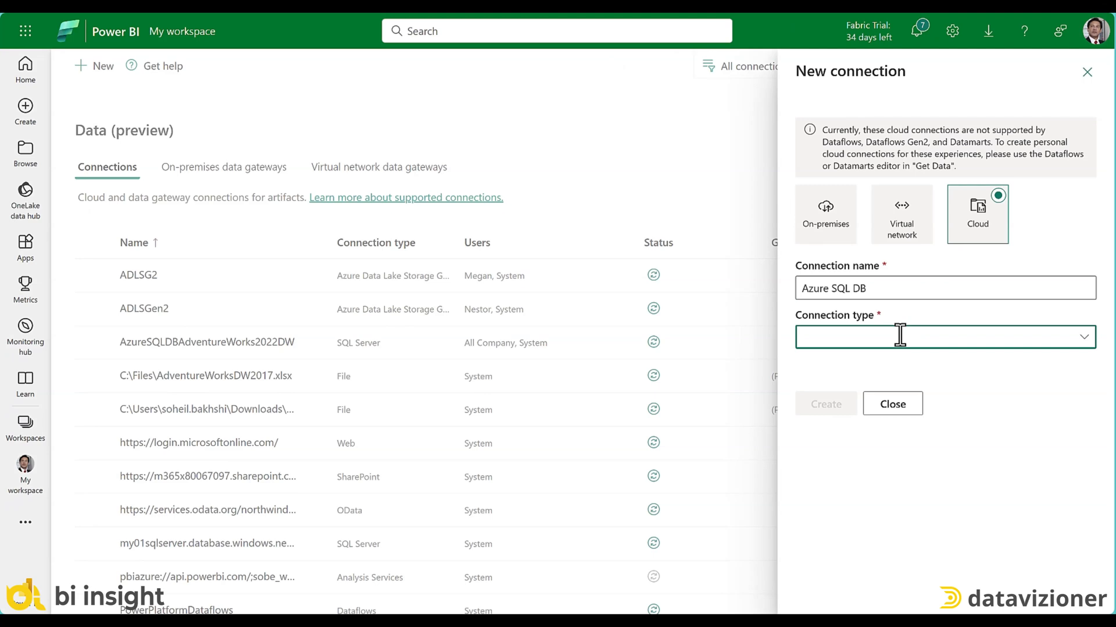
type("SQL Server")
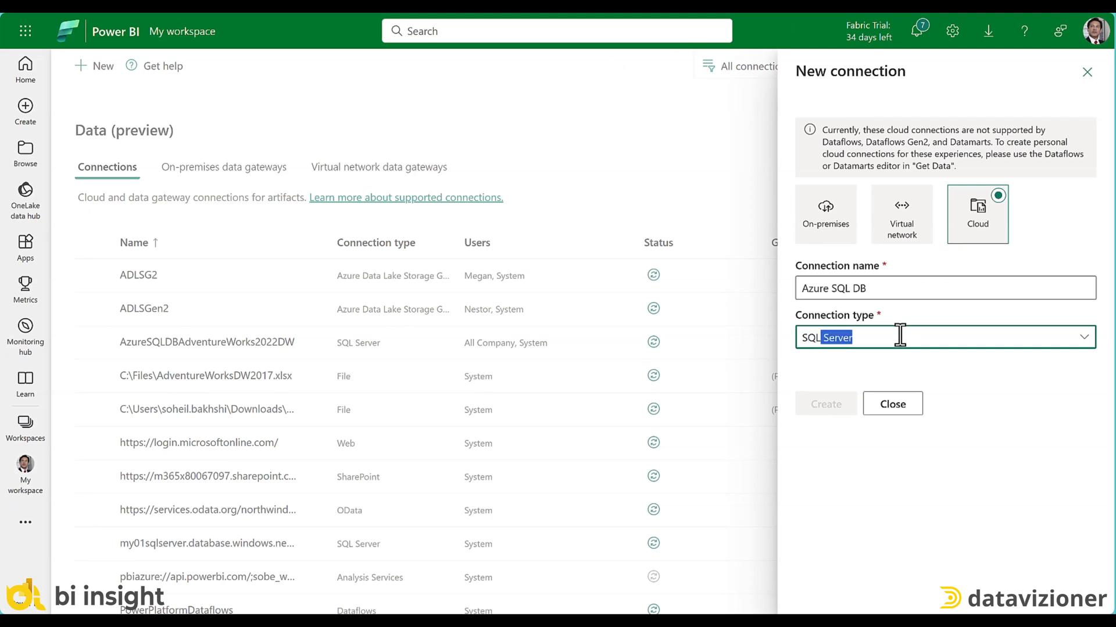
left_click(942, 336)
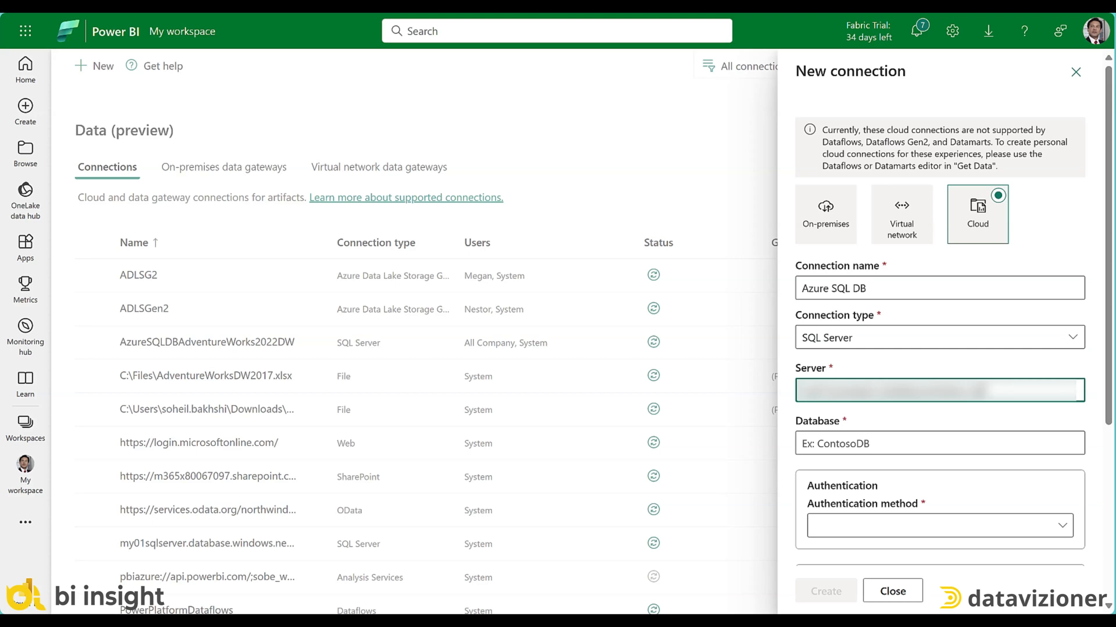
Set database AdventureWorksDW2019 with Basic authentication and create the connection
left_click(925, 443)
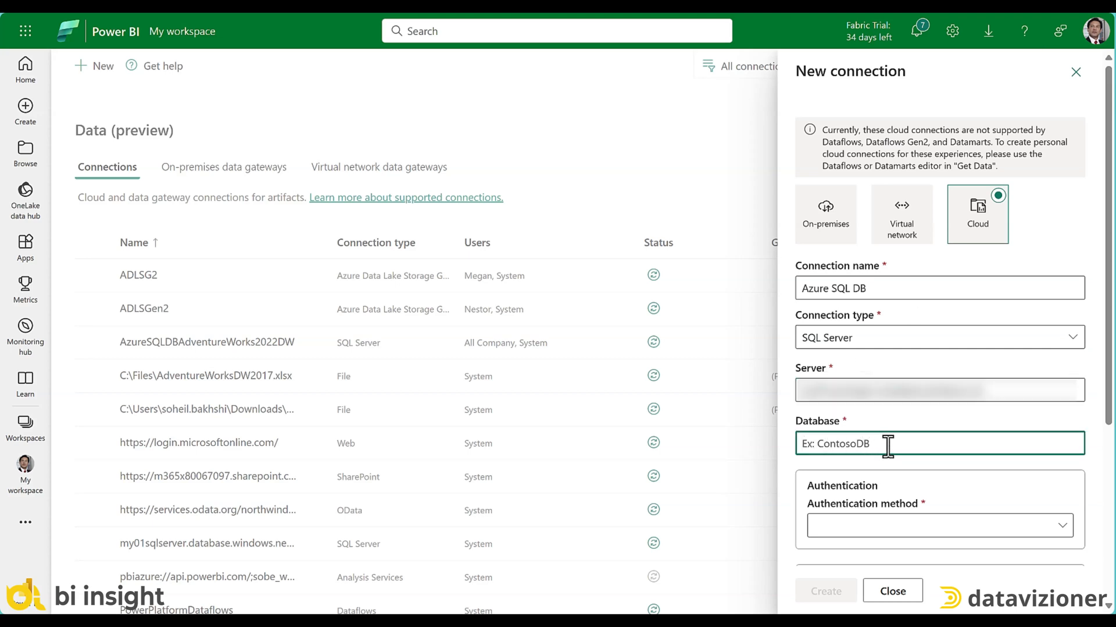
type("AdventureWorksDW2019")
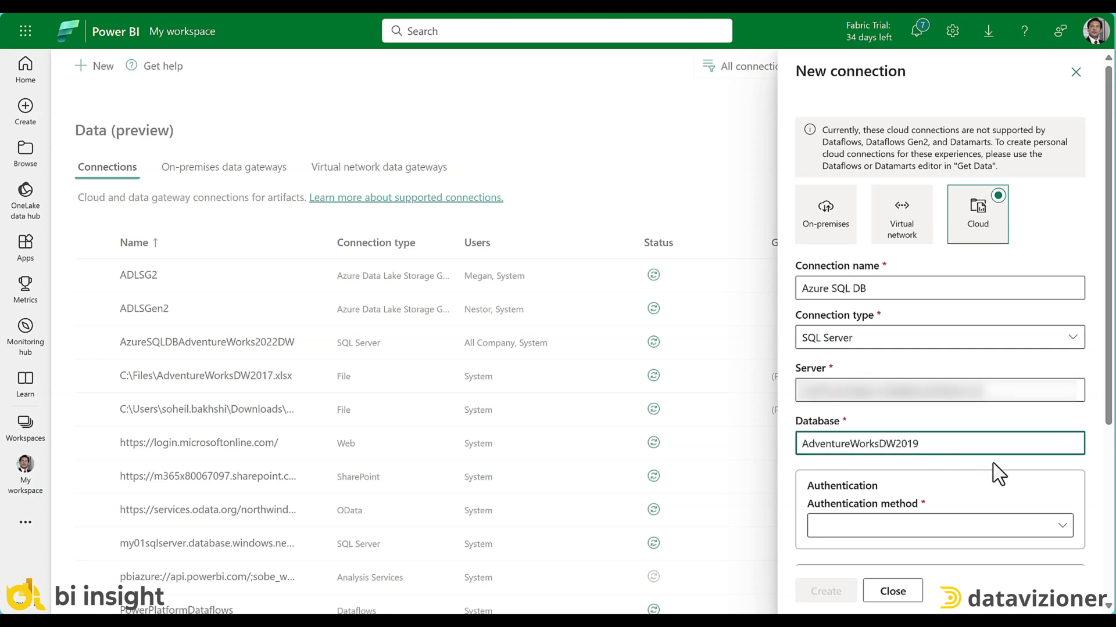
scroll("down", 3)
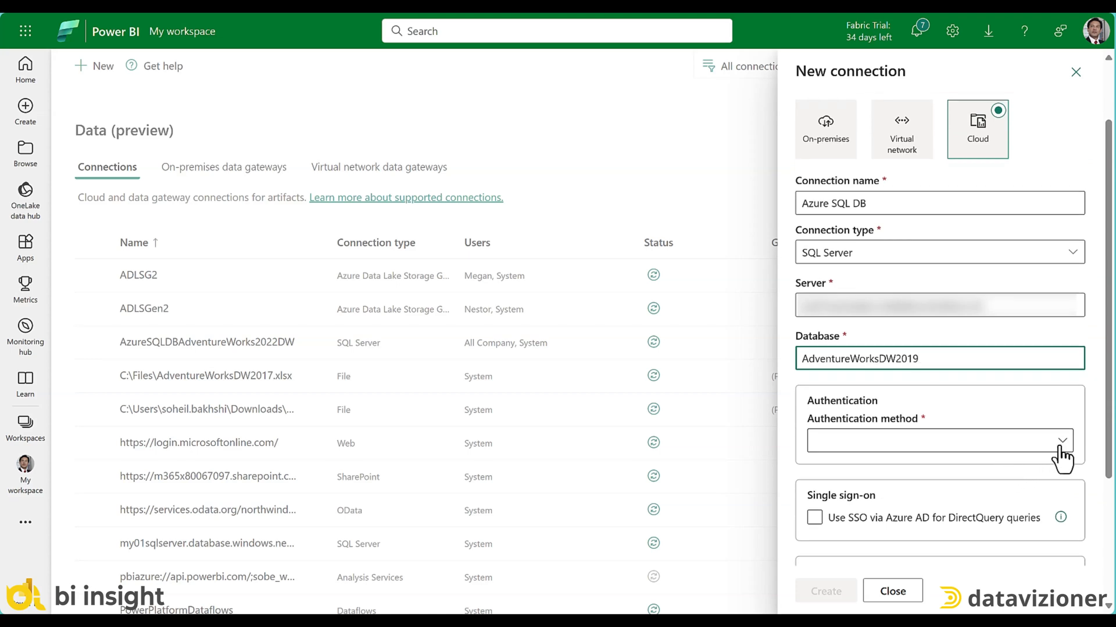
left_click(937, 440)
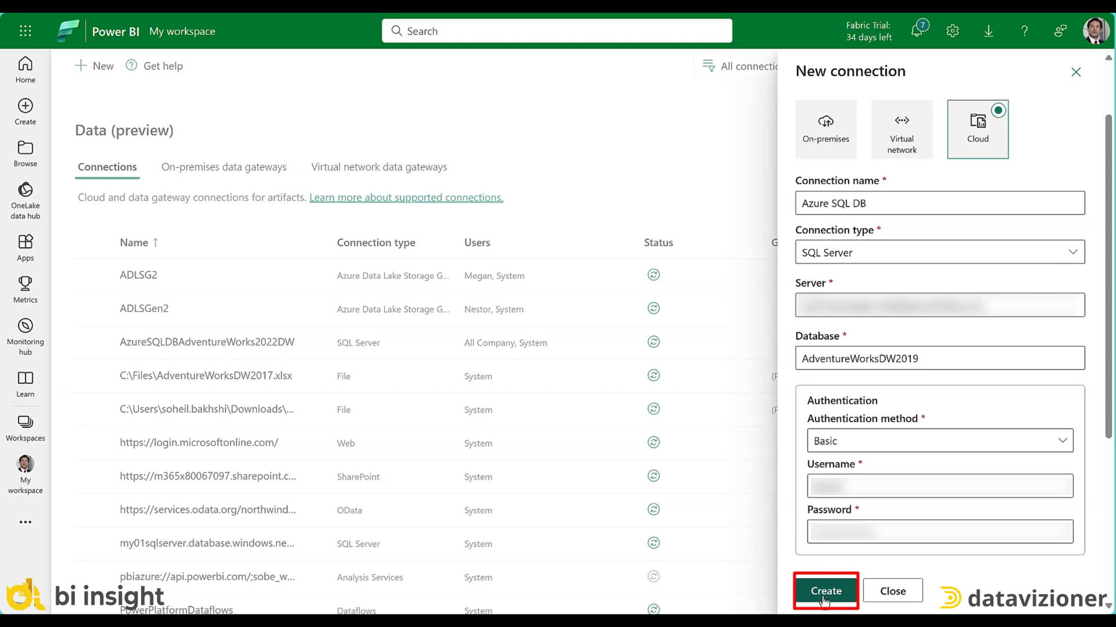
left_click(825, 590)
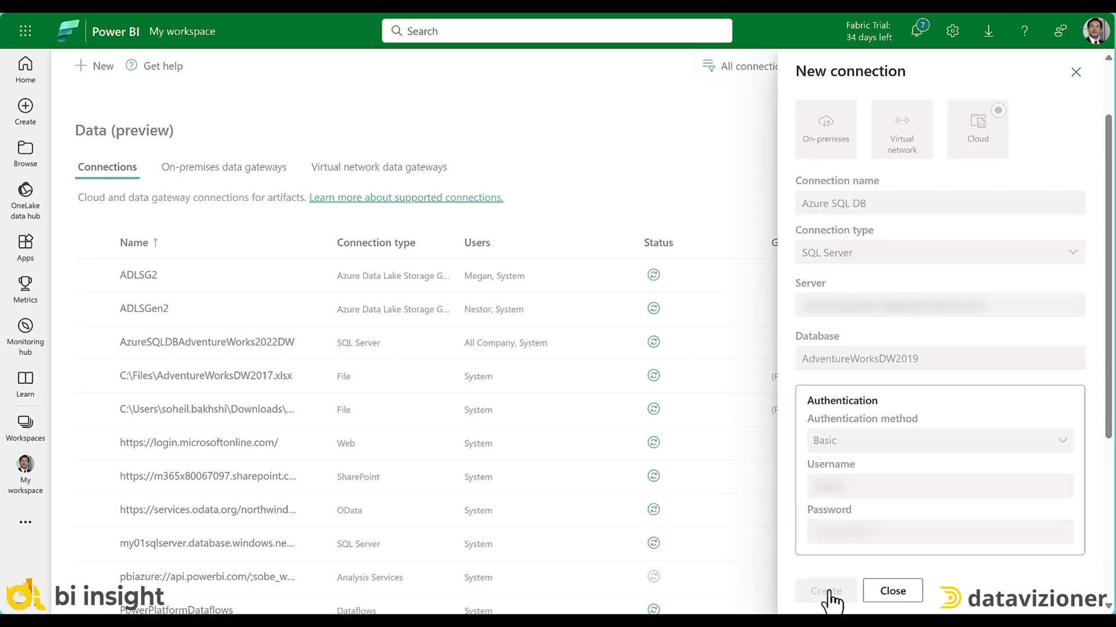
left_click(825, 590)
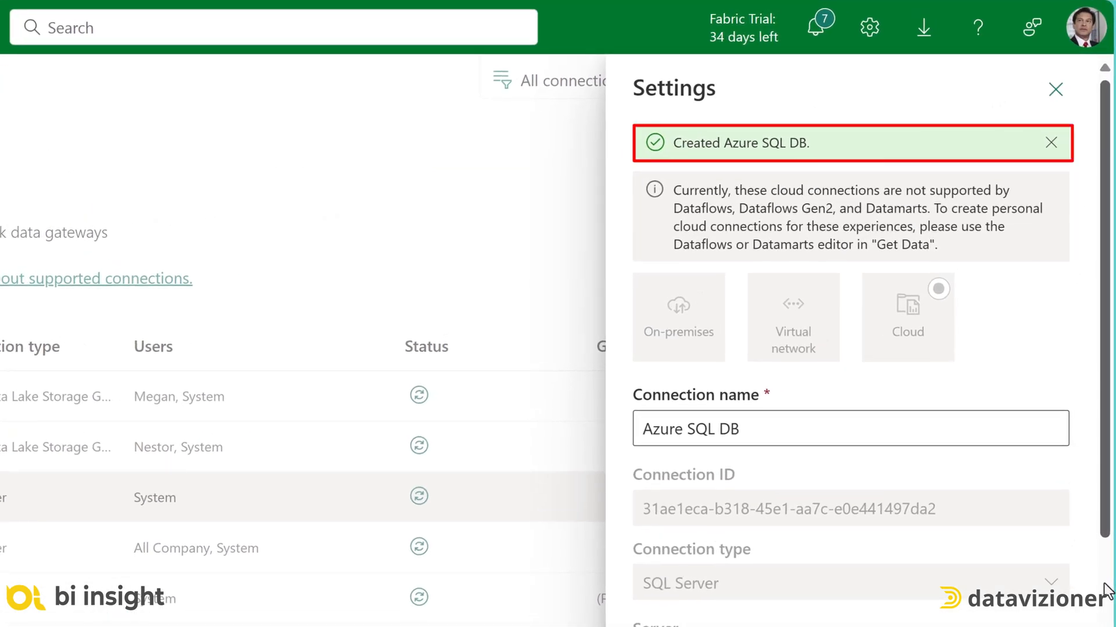
left_click(1056, 90)
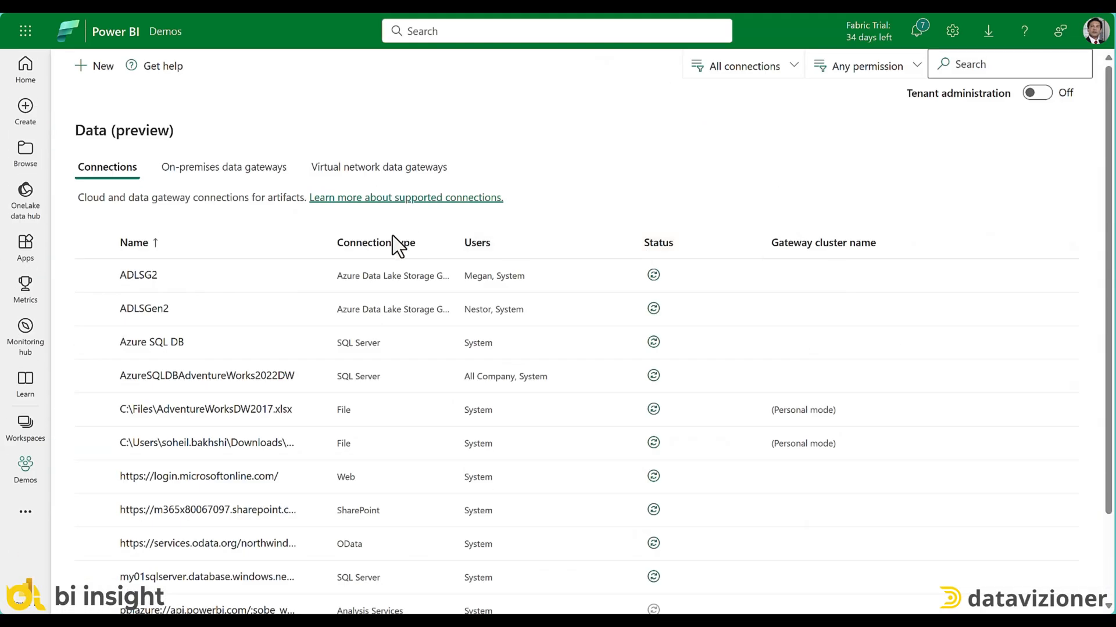
mouse_move(25, 466)
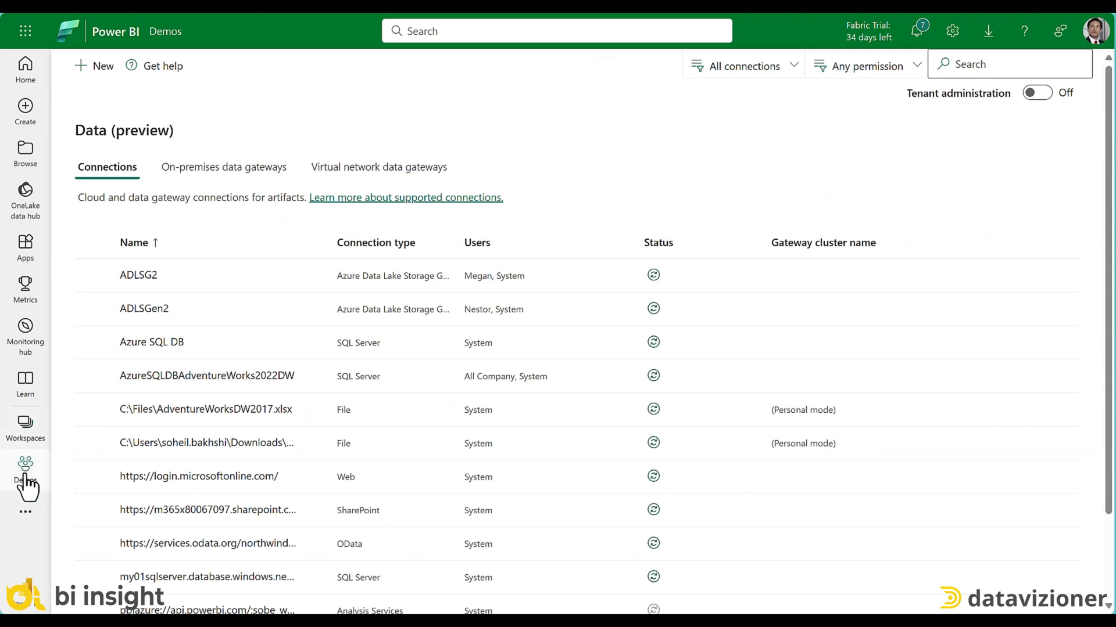
Create a new dataflow in the Demos workspace and choose to add new tables
left_click(25, 473)
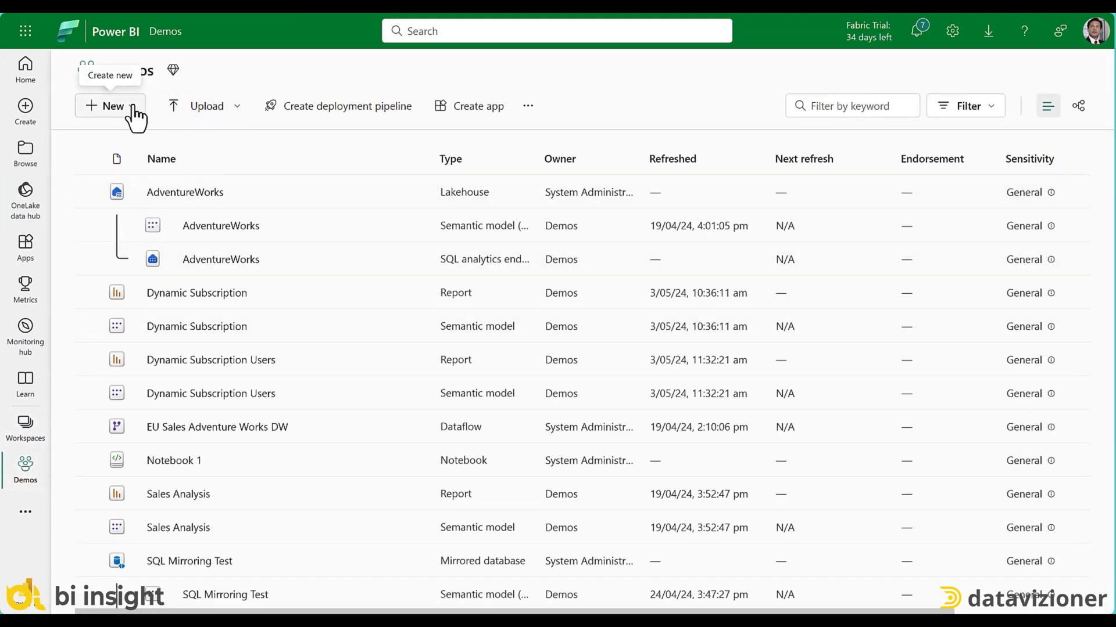
left_click(108, 105)
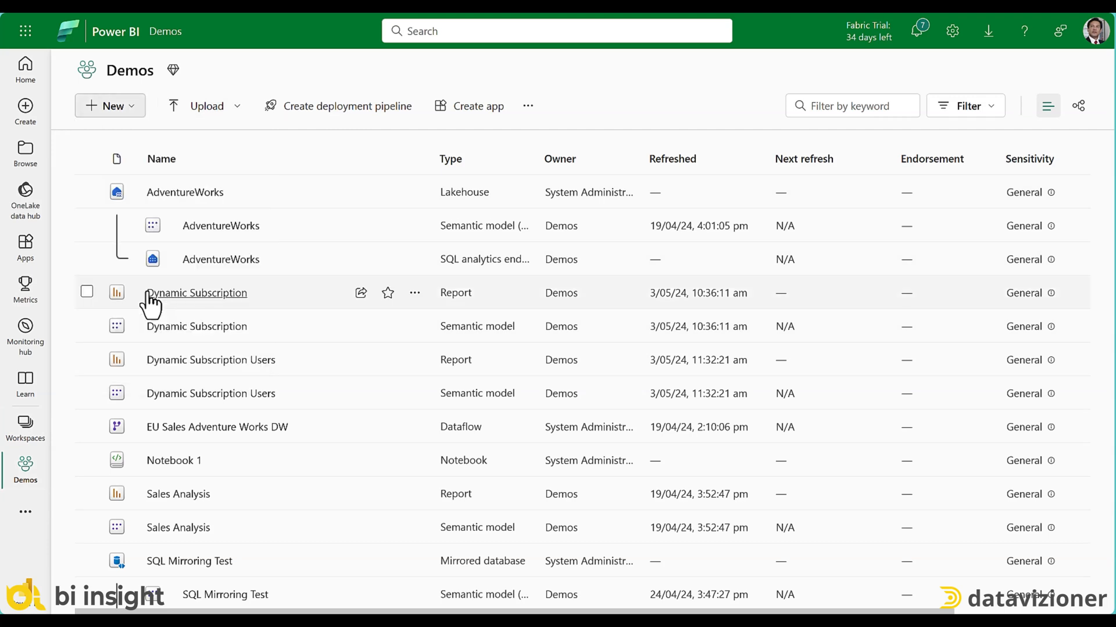
left_click(197, 292)
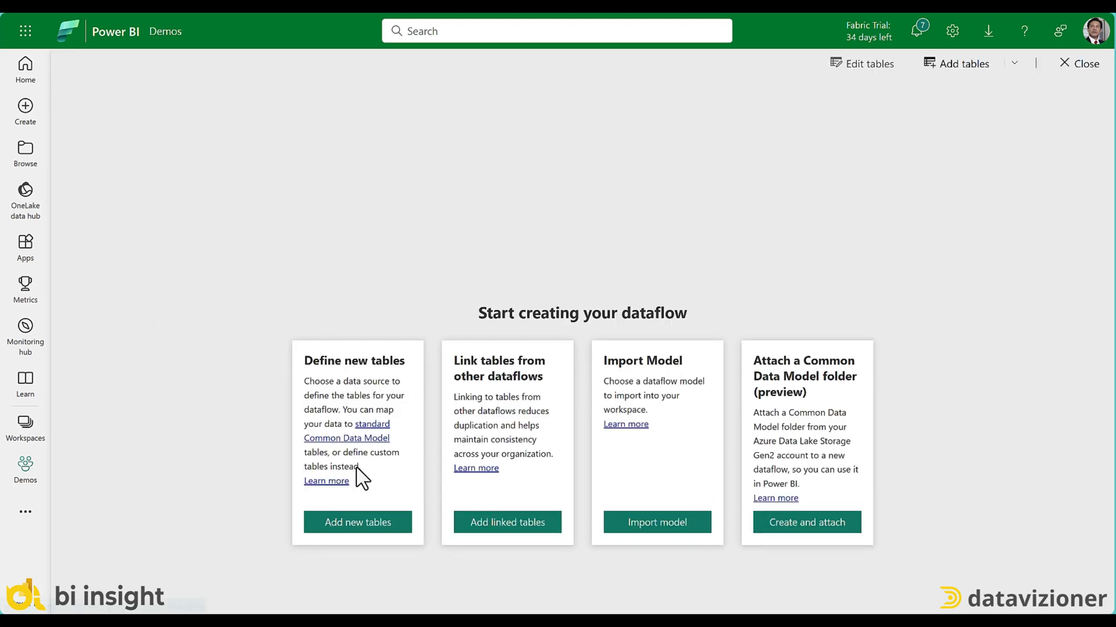
left_click(358, 522)
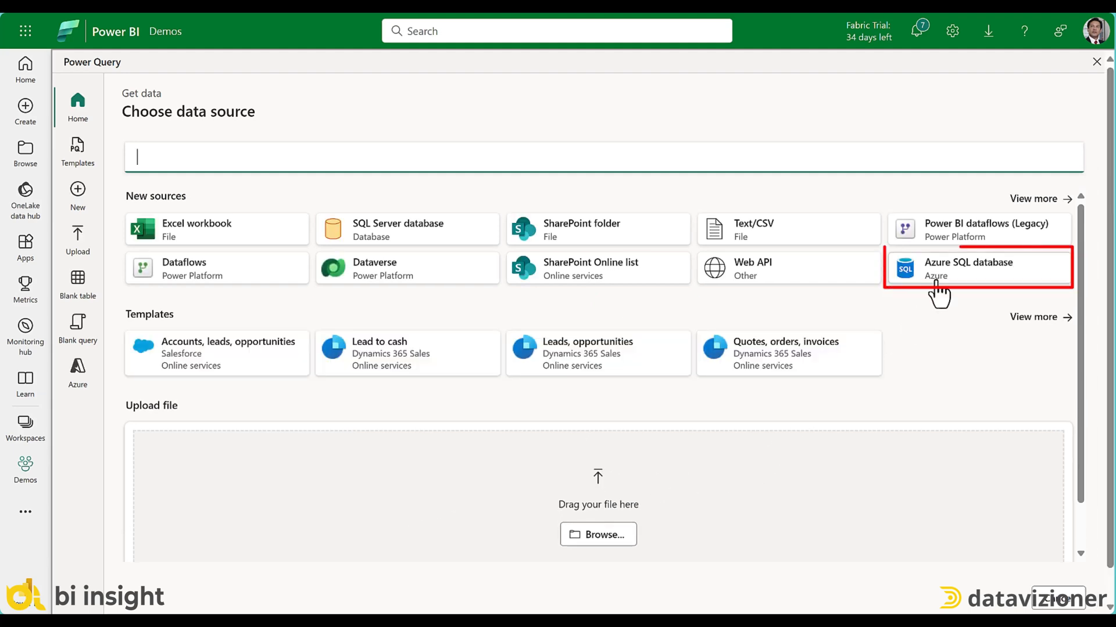
Try Azure SQL database for AdventureWorksDW2019, find only Create new connection, and close Power Query
left_click(967, 268)
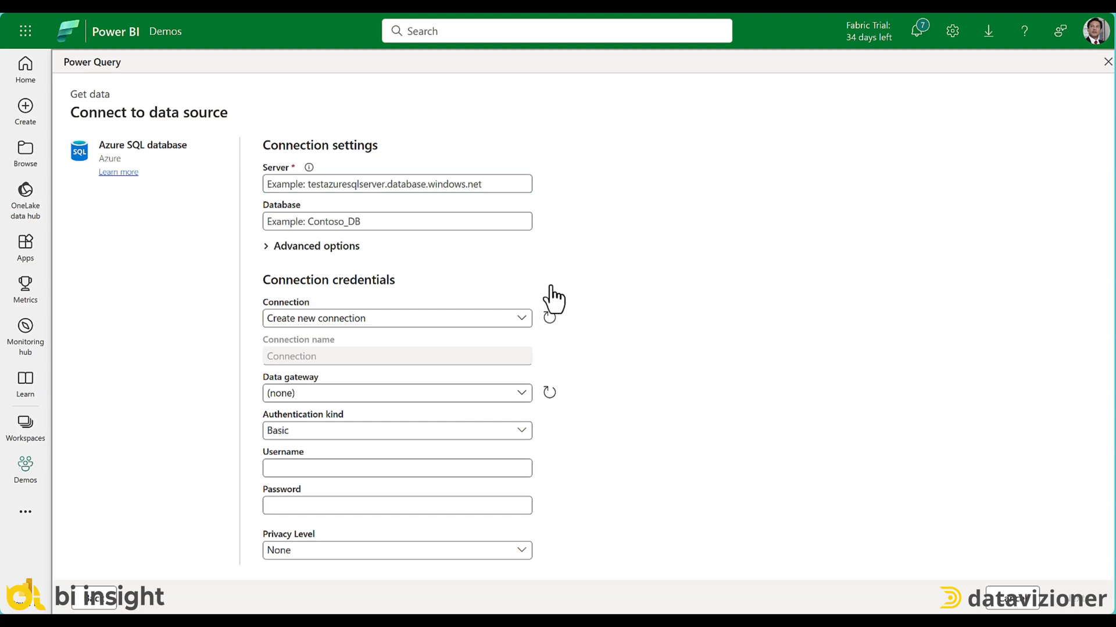
mouse_move(551, 318)
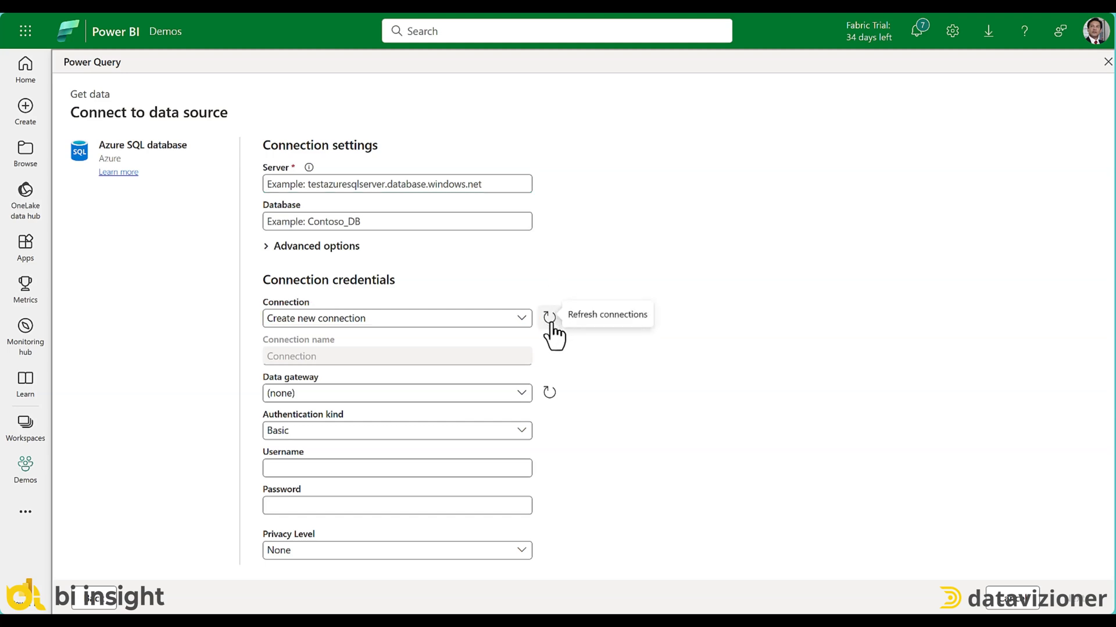
left_click(549, 317)
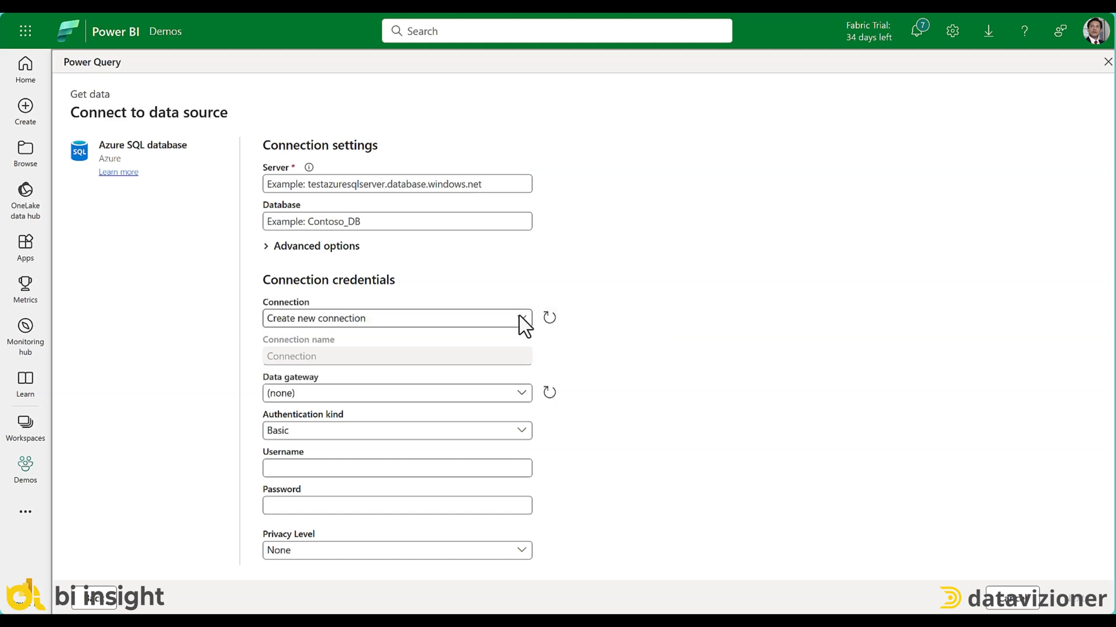
left_click(521, 318)
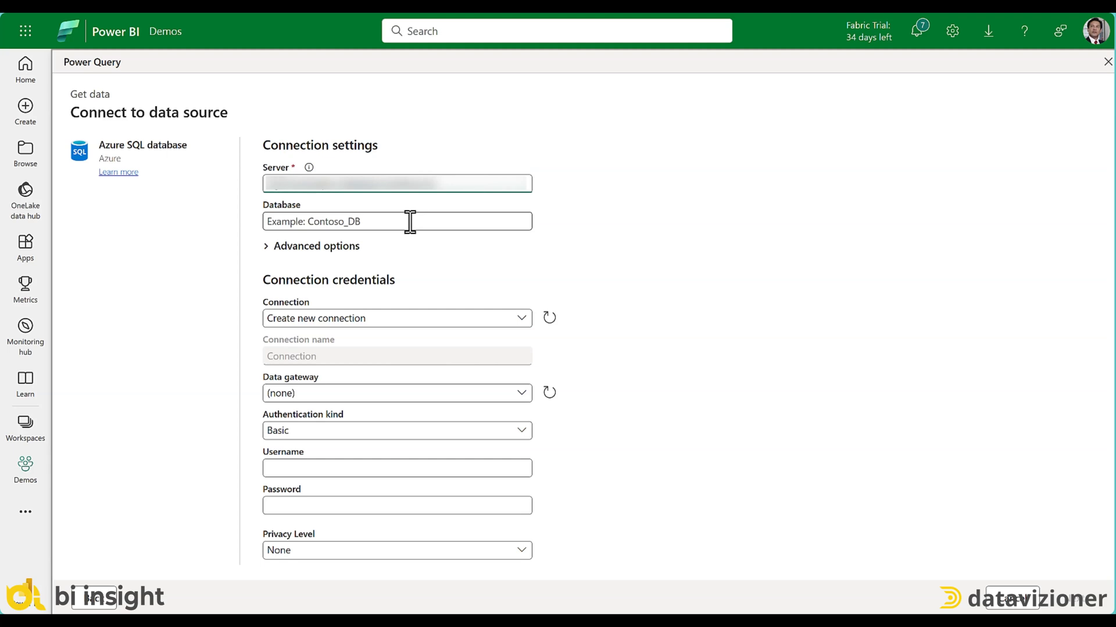
type("AdventureWorksDW2019")
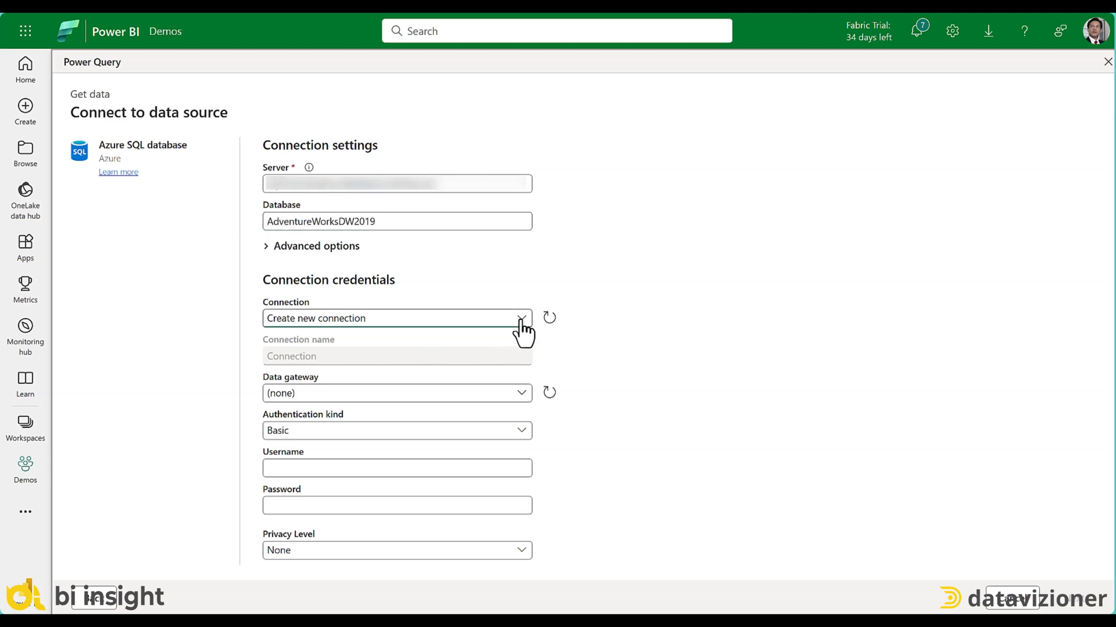
left_click(520, 317)
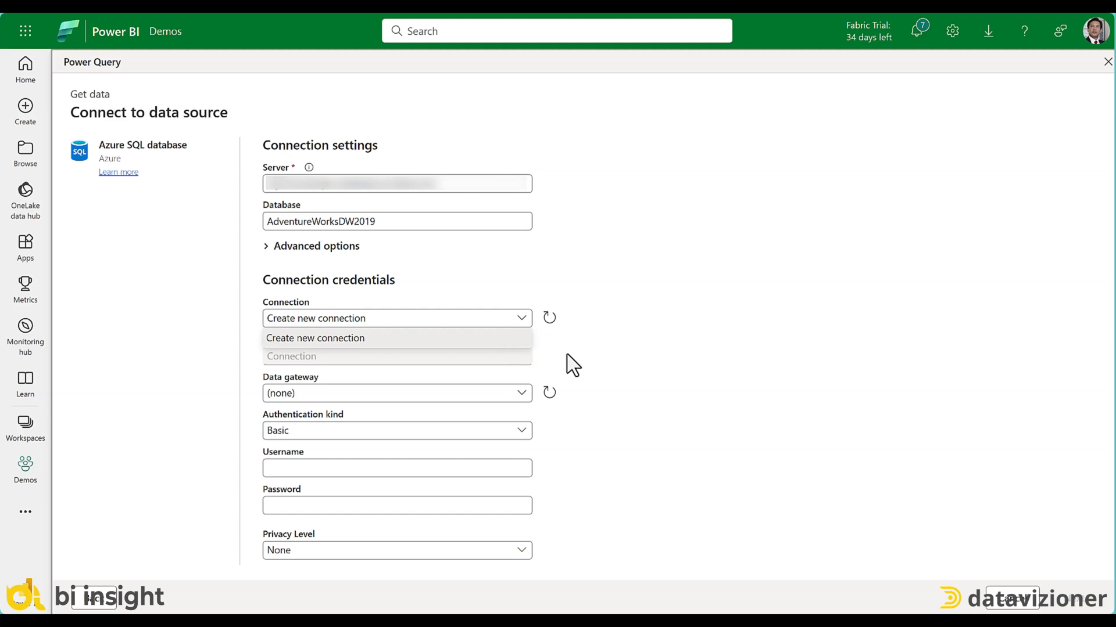
left_click(314, 338)
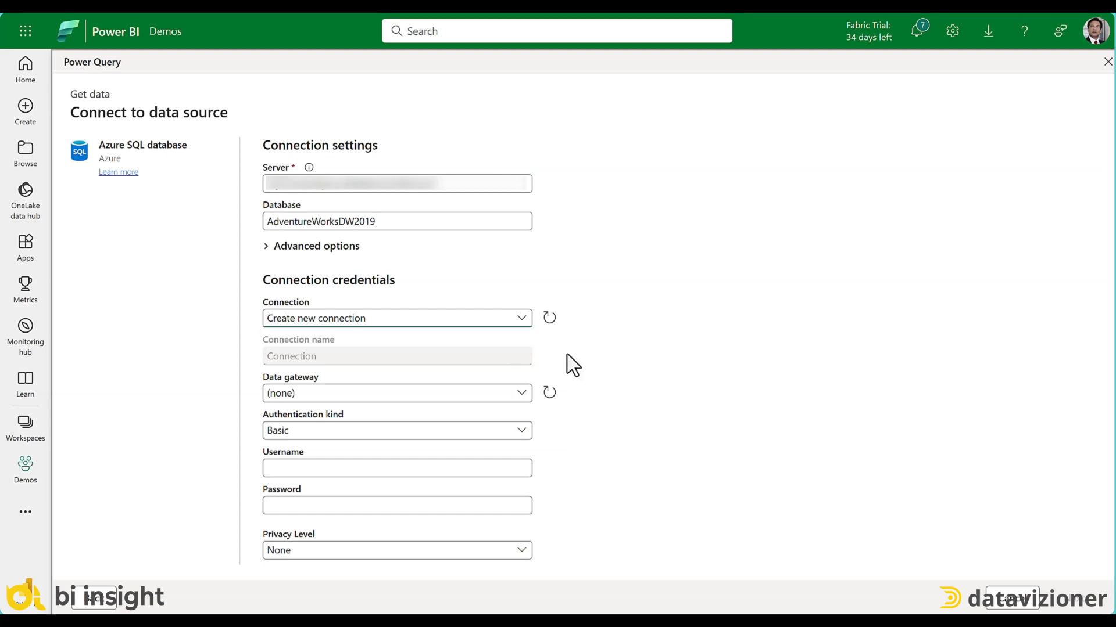
left_click(1107, 61)
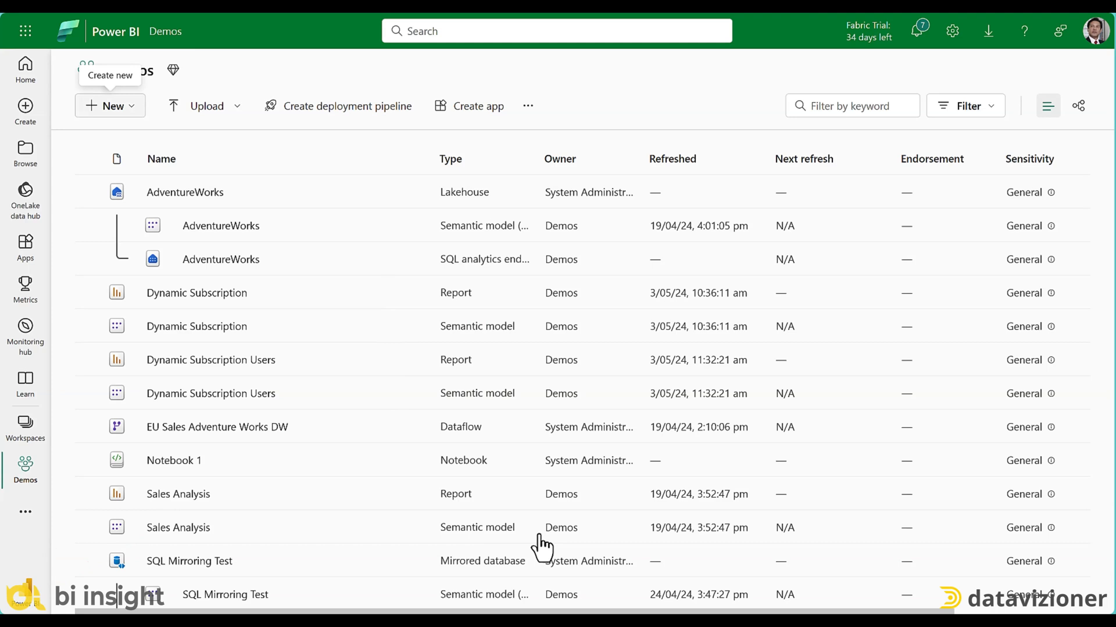
Create a Data Factory data pipeline in Demos, keeping the default name pipeline1
left_click(109, 106)
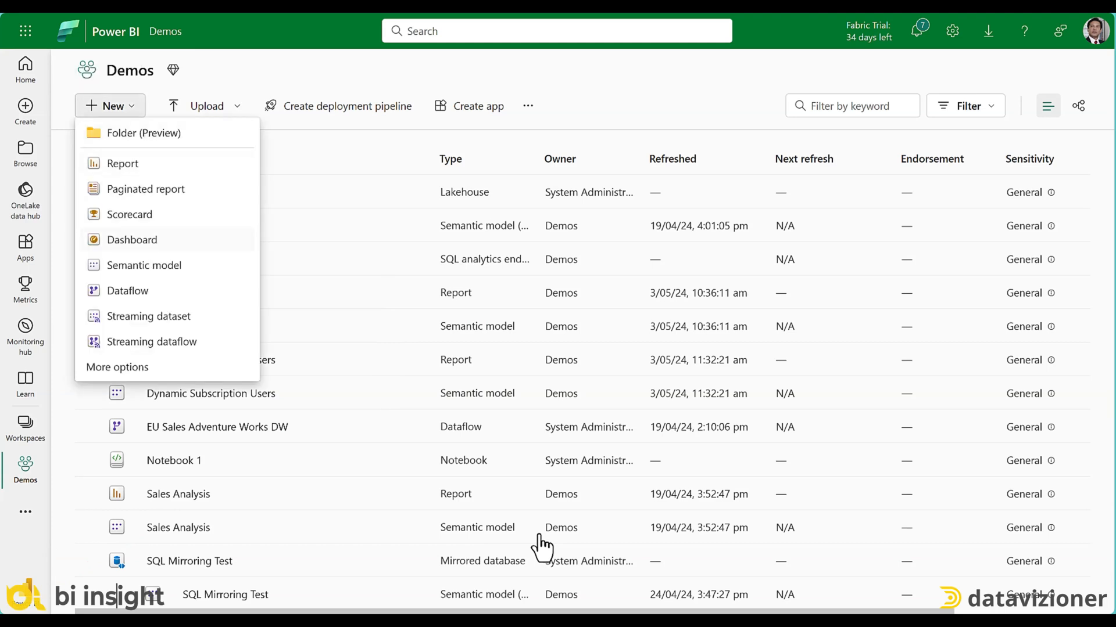
mouse_move(117, 367)
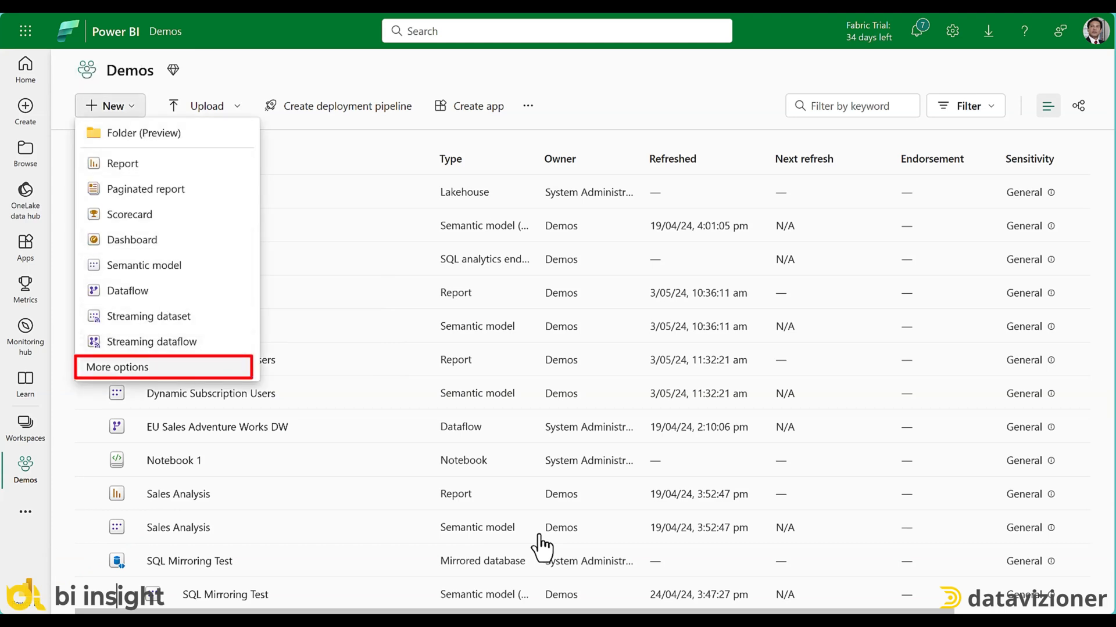
left_click(116, 367)
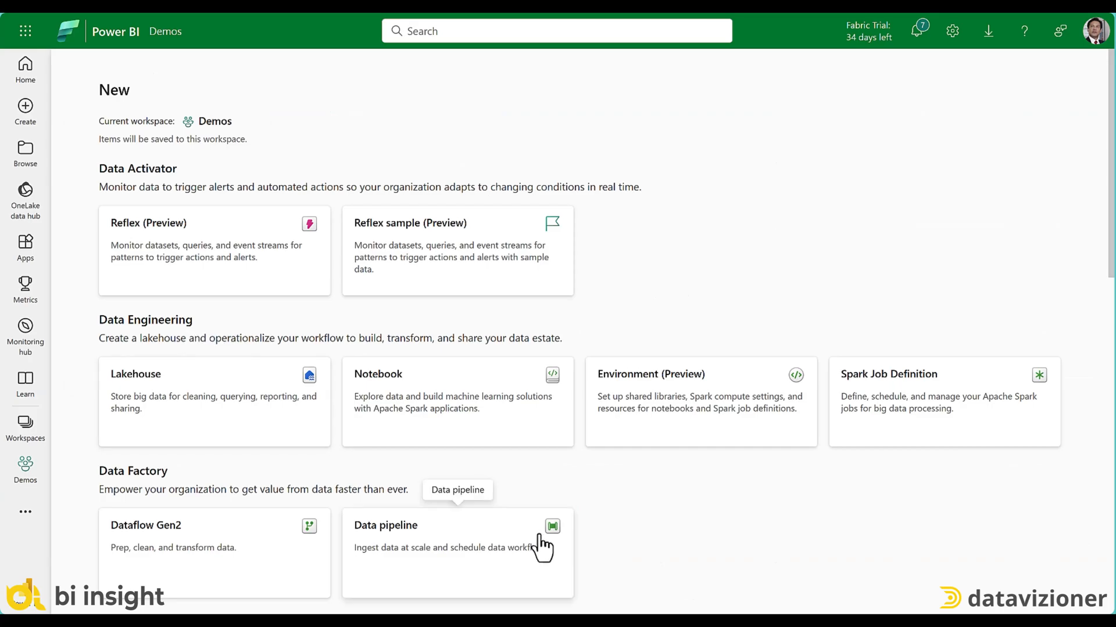
left_click(448, 548)
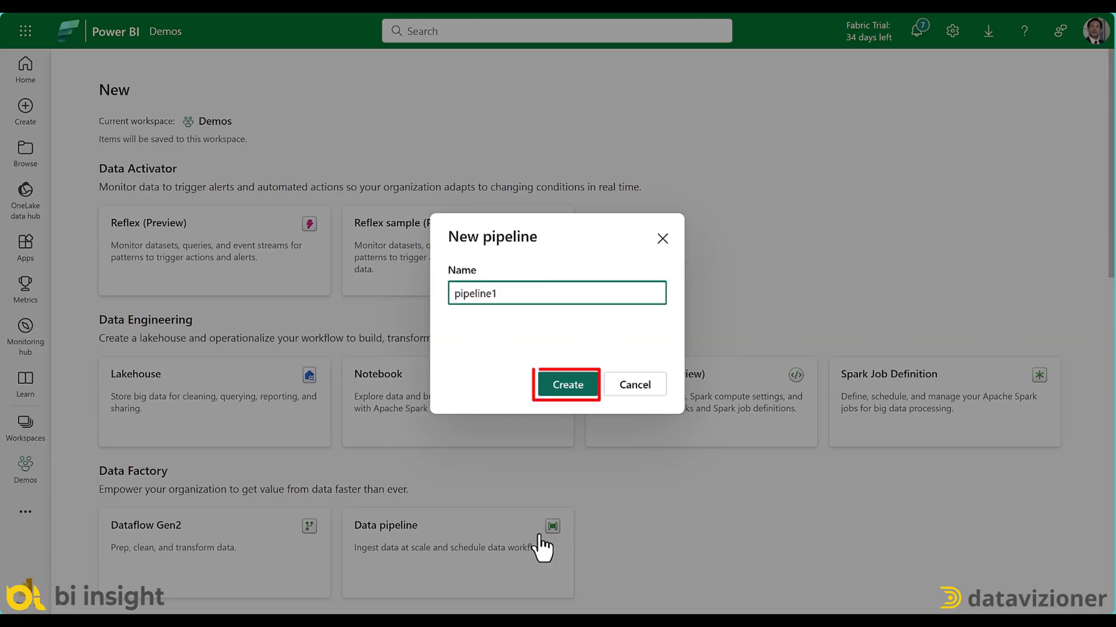
left_click(565, 384)
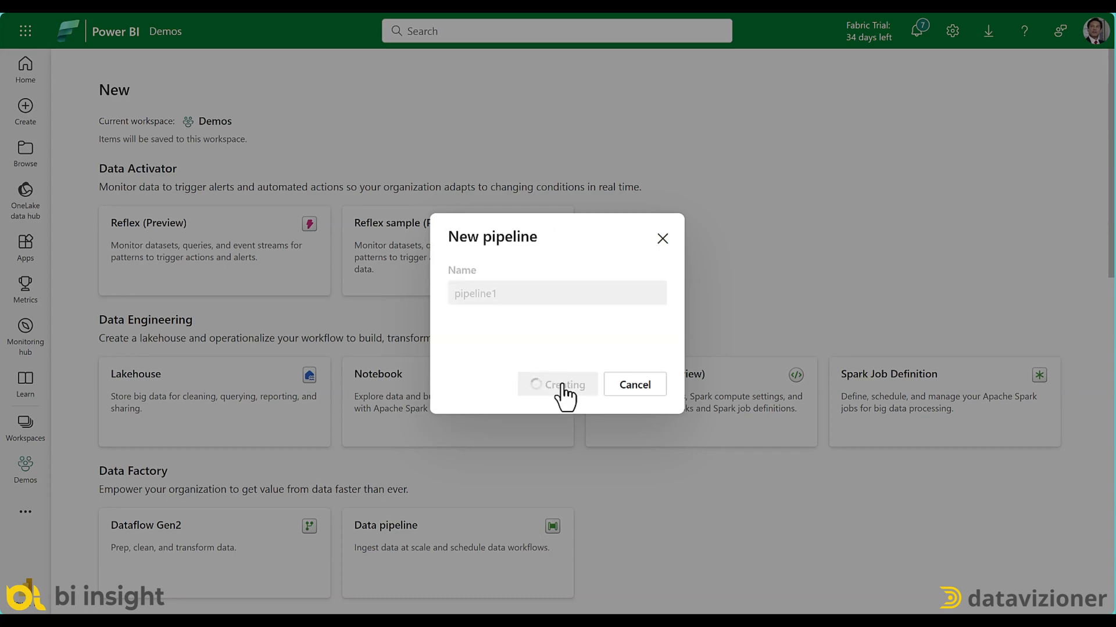
left_click(557, 384)
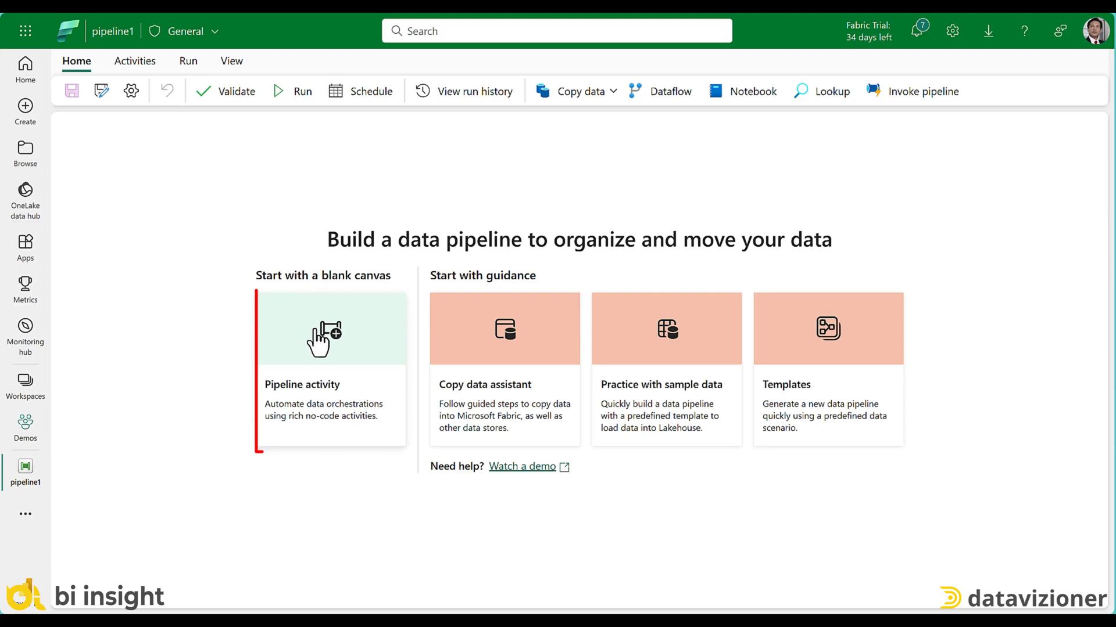
Add a Copy data activity with external source Azure SQL DB, typed Azure SQL Database
left_click(329, 327)
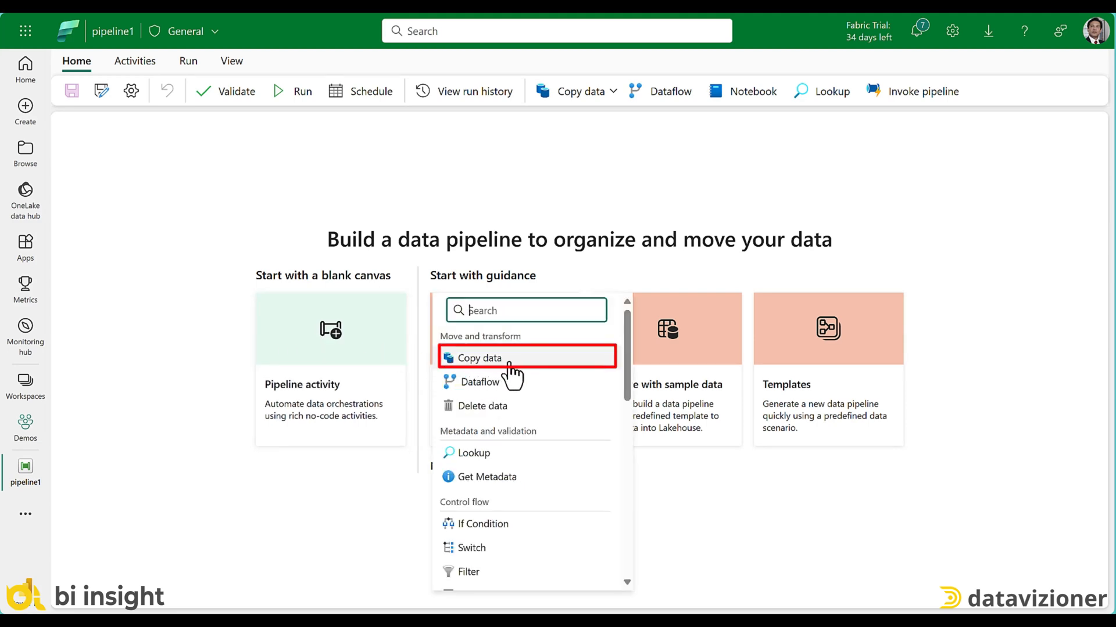
left_click(479, 358)
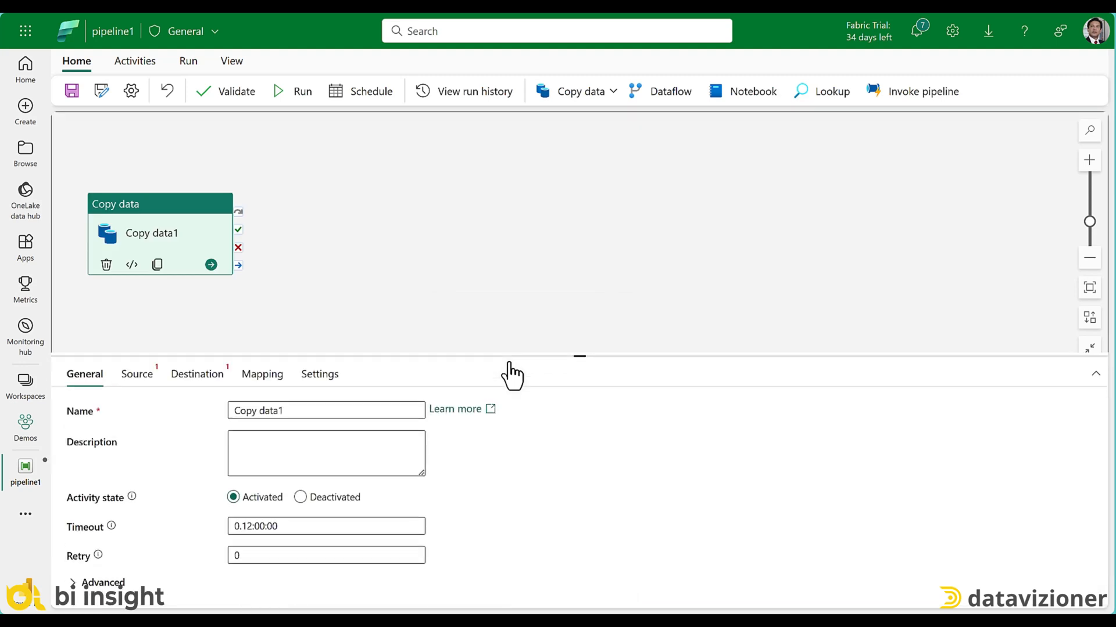
mouse_move(137, 373)
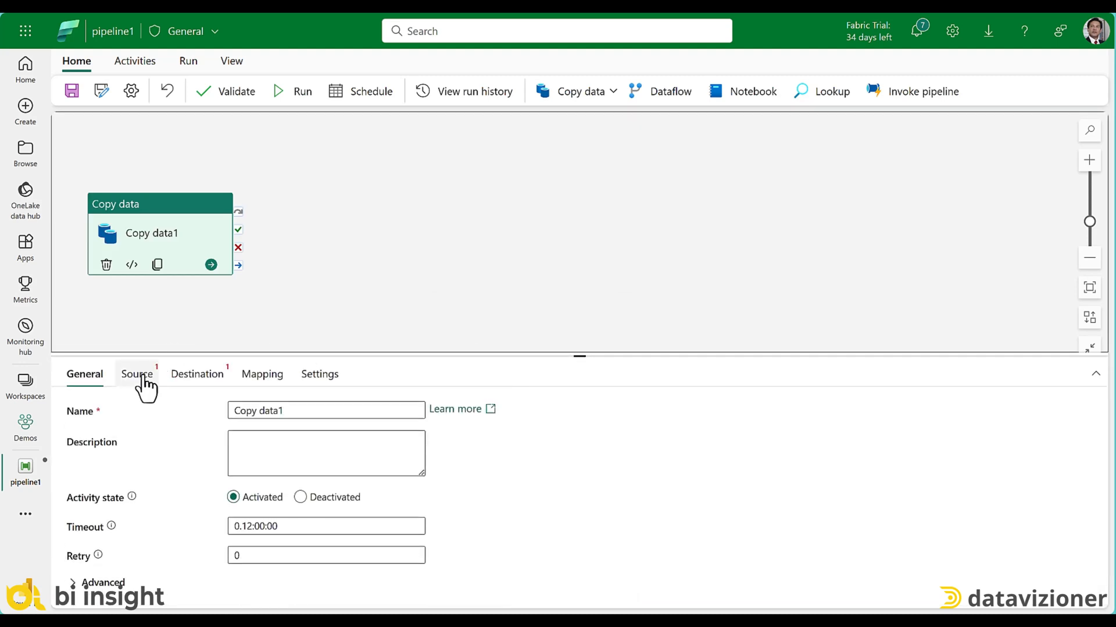
left_click(136, 374)
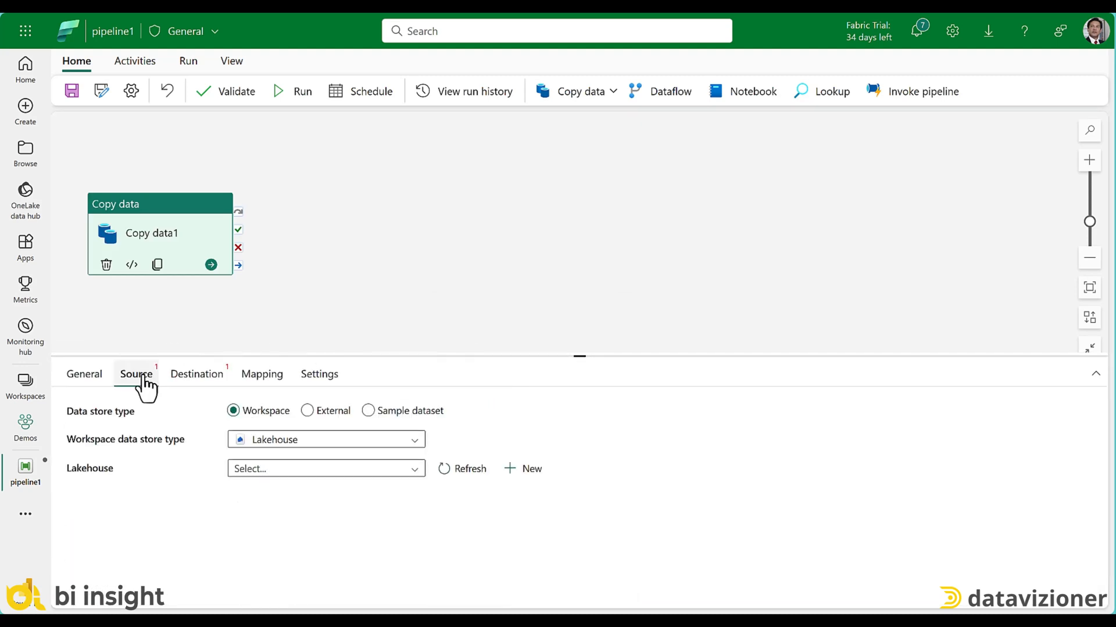
left_click(307, 411)
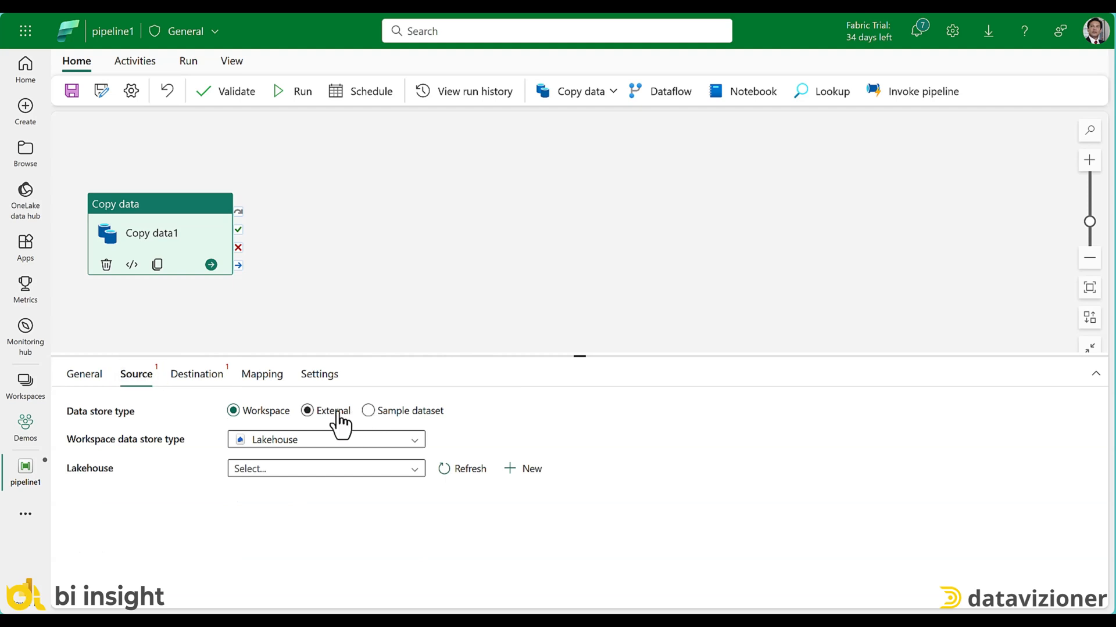
left_click(308, 410)
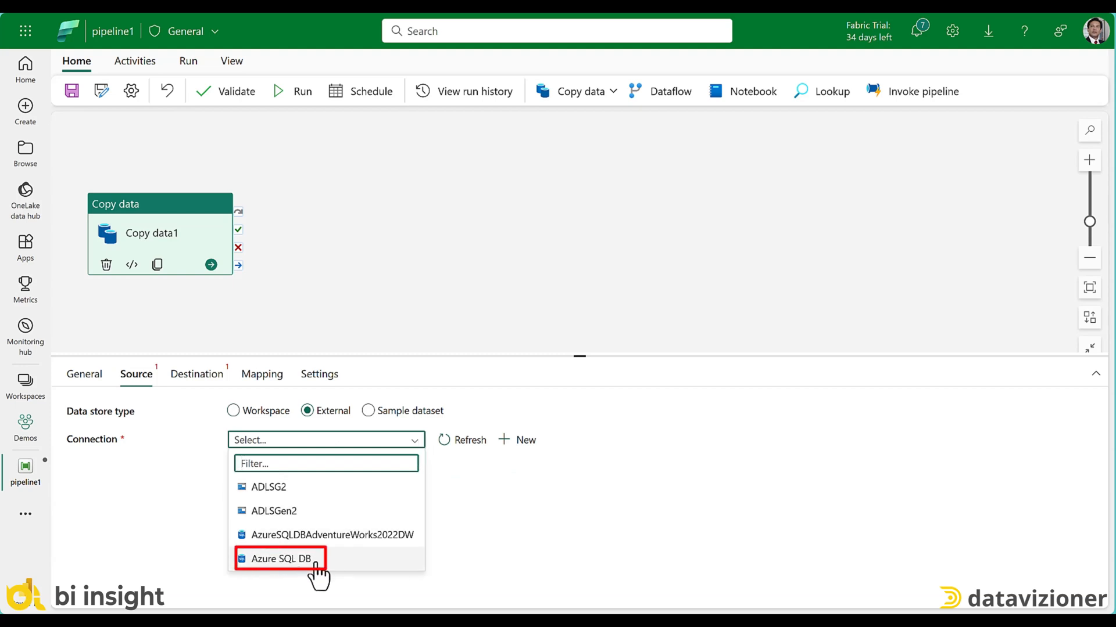
left_click(280, 558)
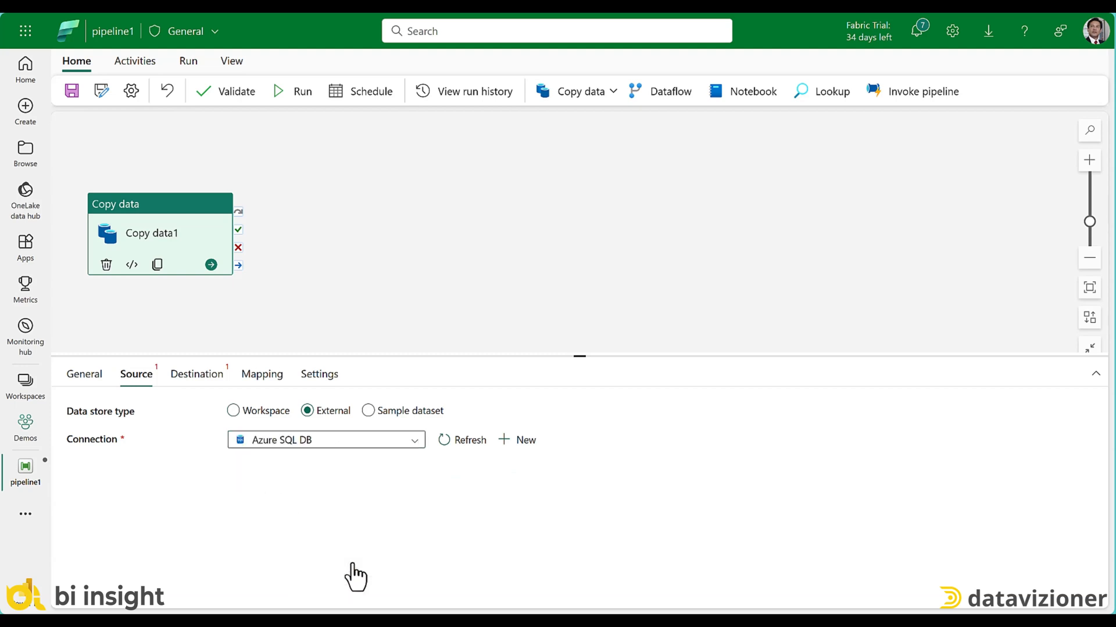
left_click(326, 440)
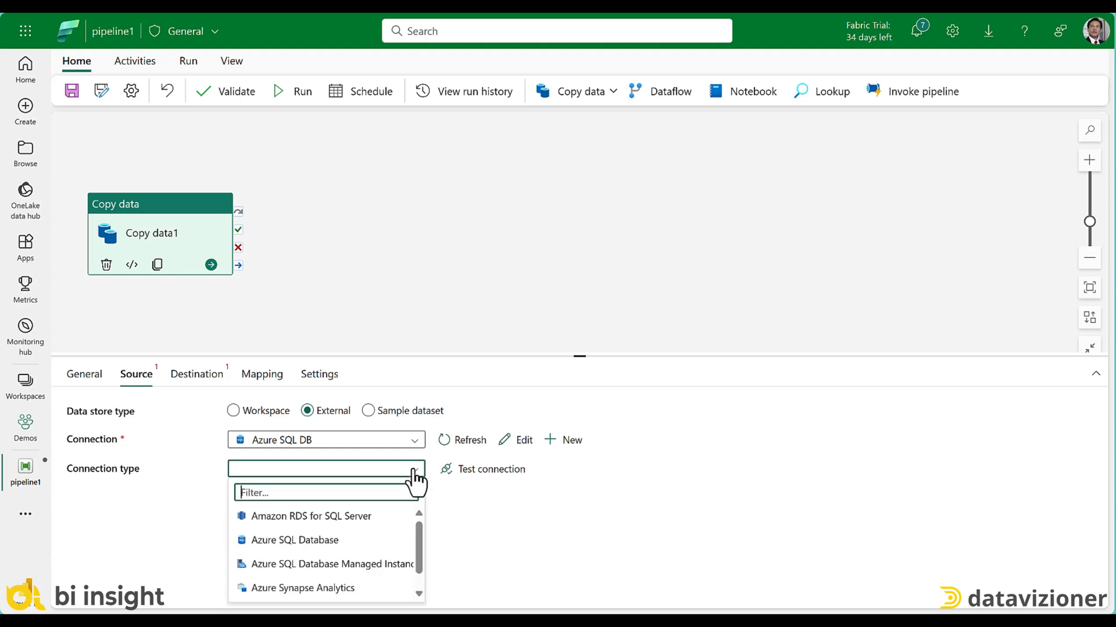
left_click(296, 540)
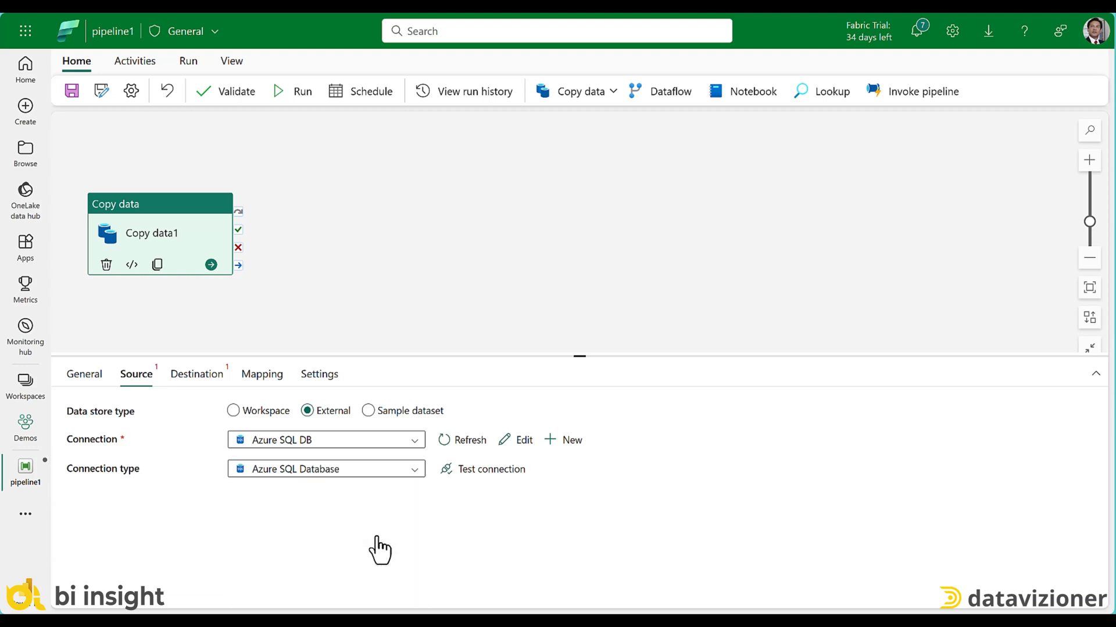